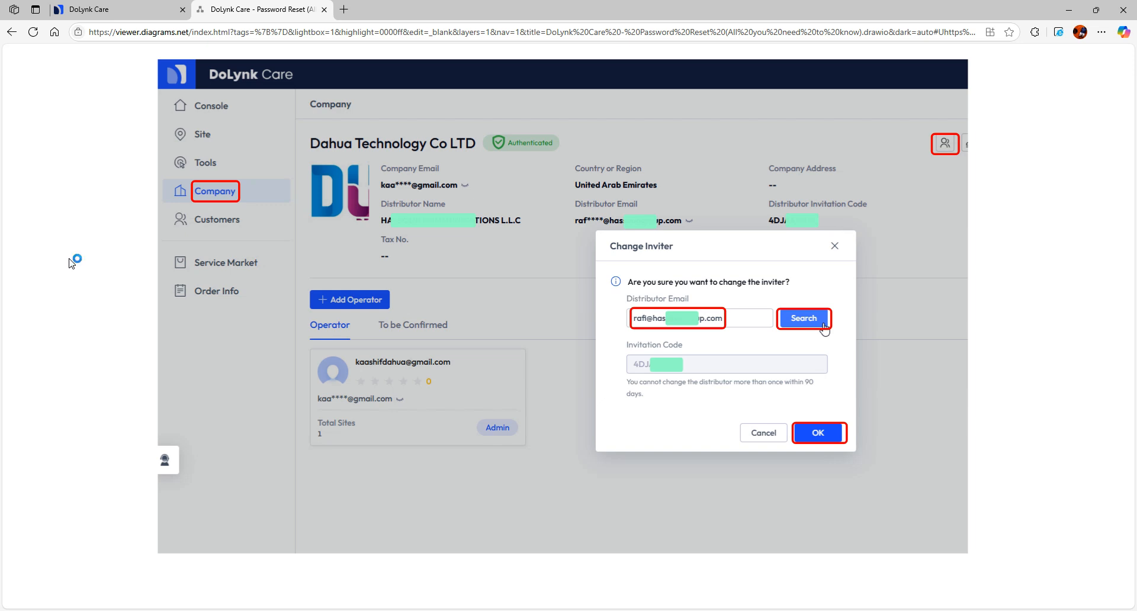
mouse_move(70, 263)
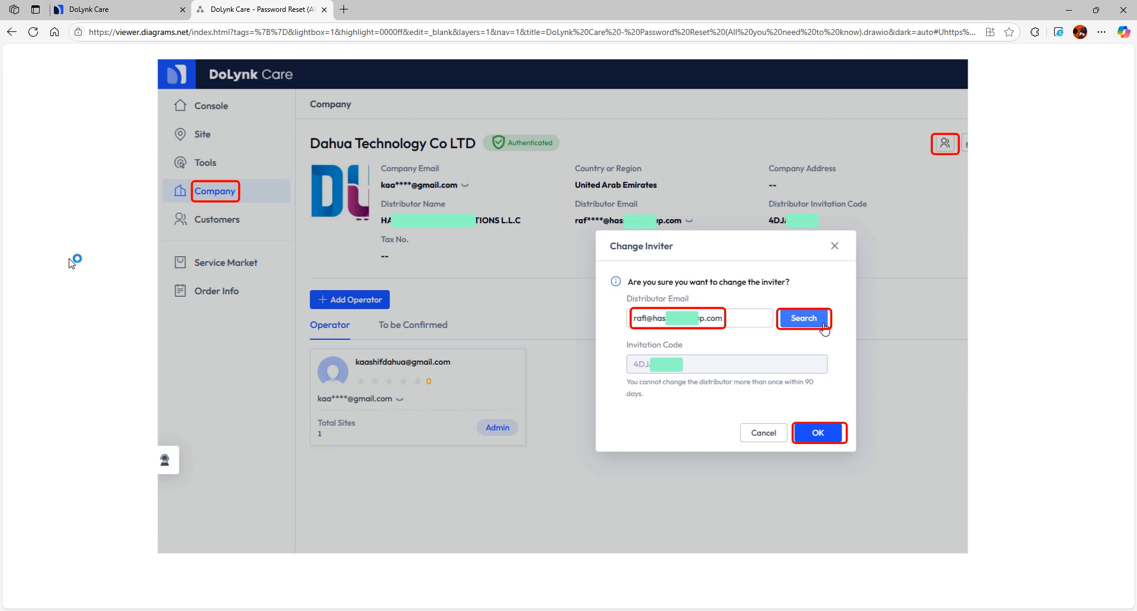
mouse_move(71, 263)
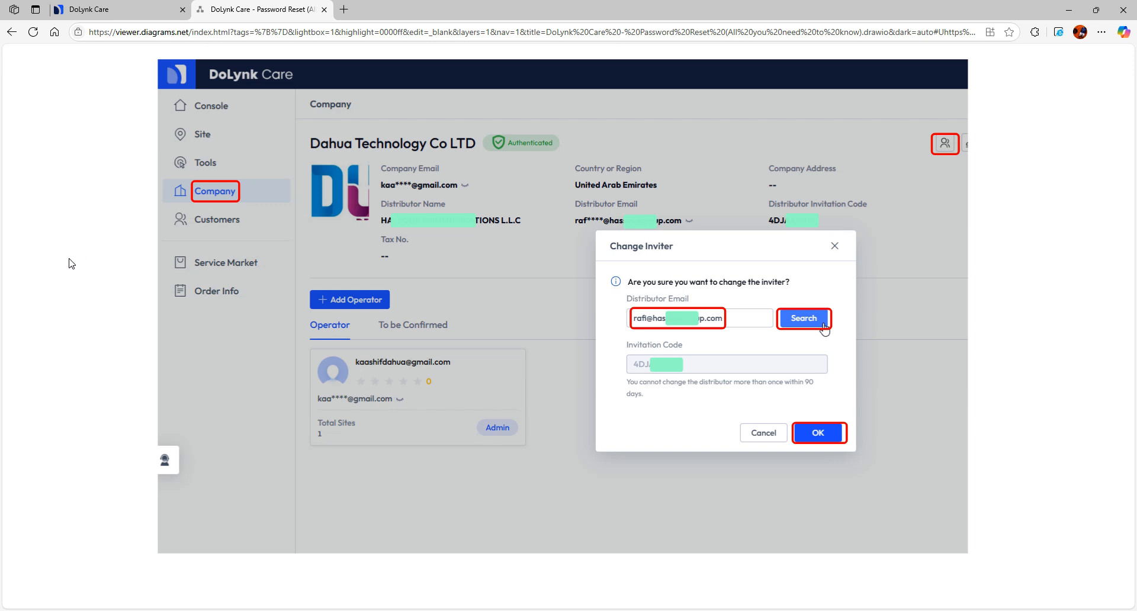
mouse_move(257, 239)
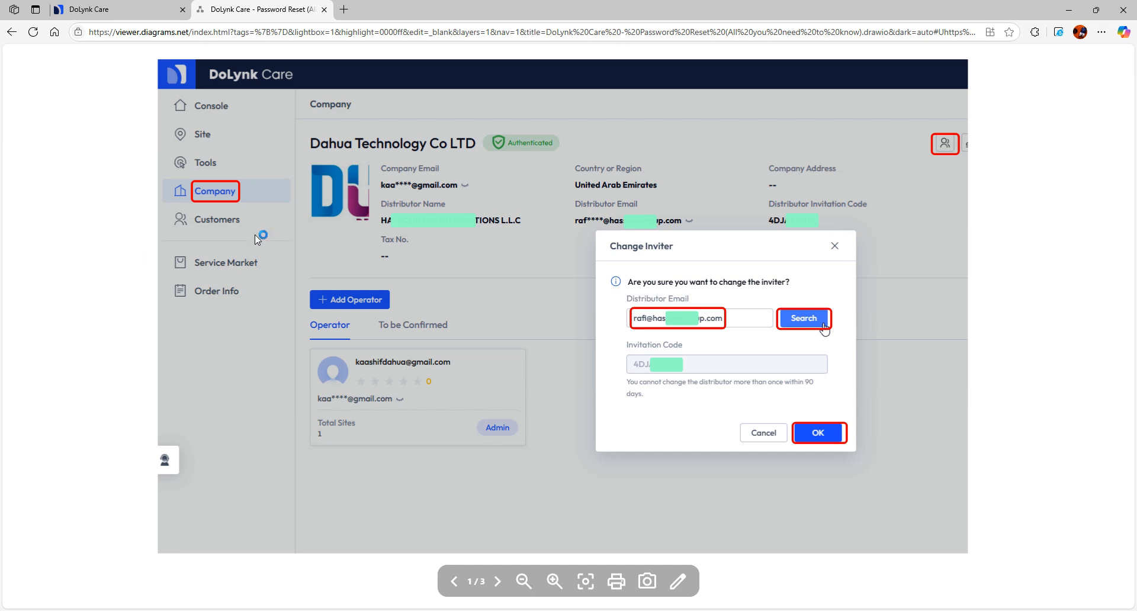
mouse_move(137, 146)
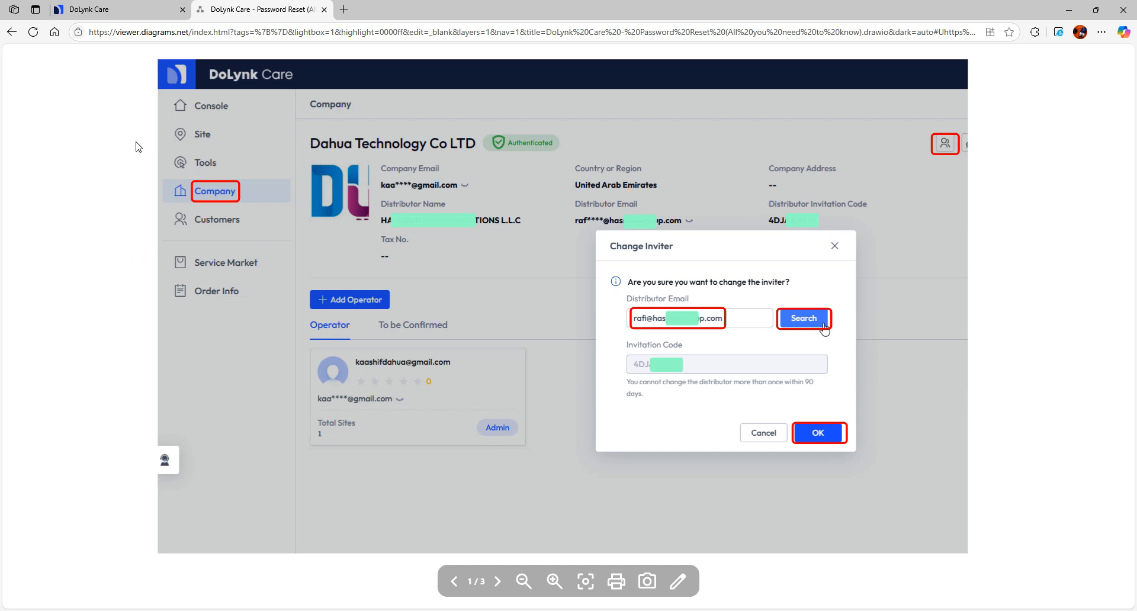
mouse_move(214, 190)
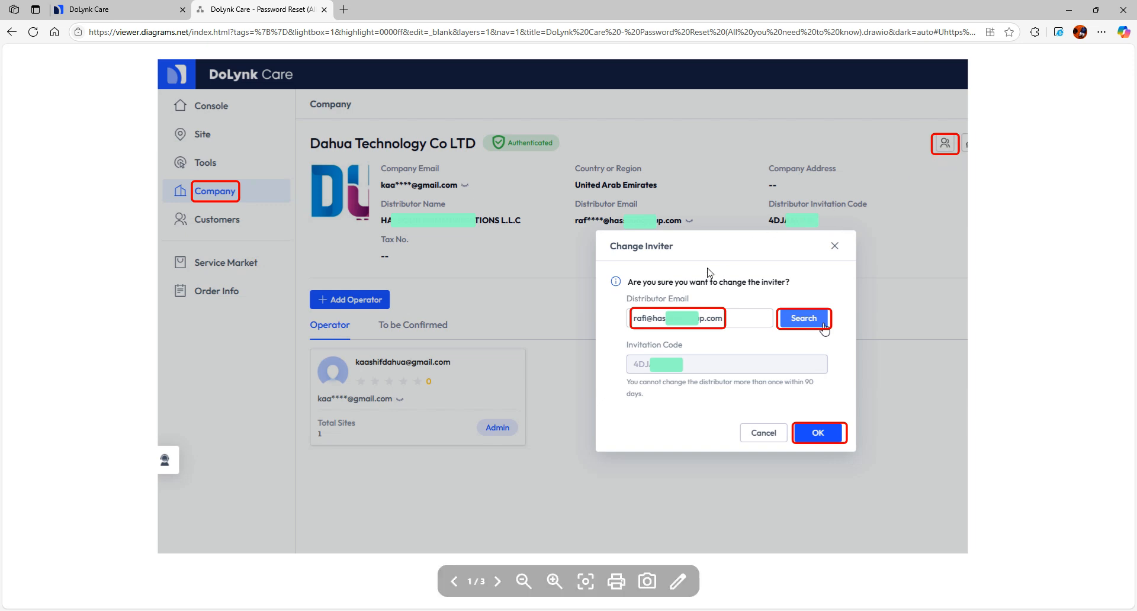
- Advance from the Change Inviter page to page 2 with the network connection scenarios
left_click(803, 319)
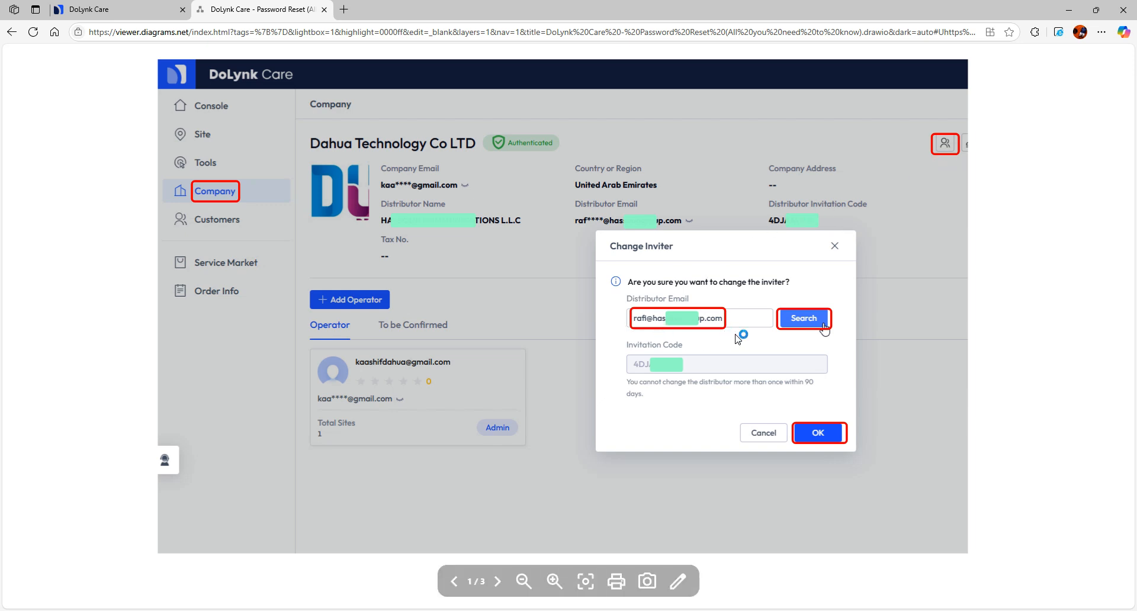
mouse_move(796, 331)
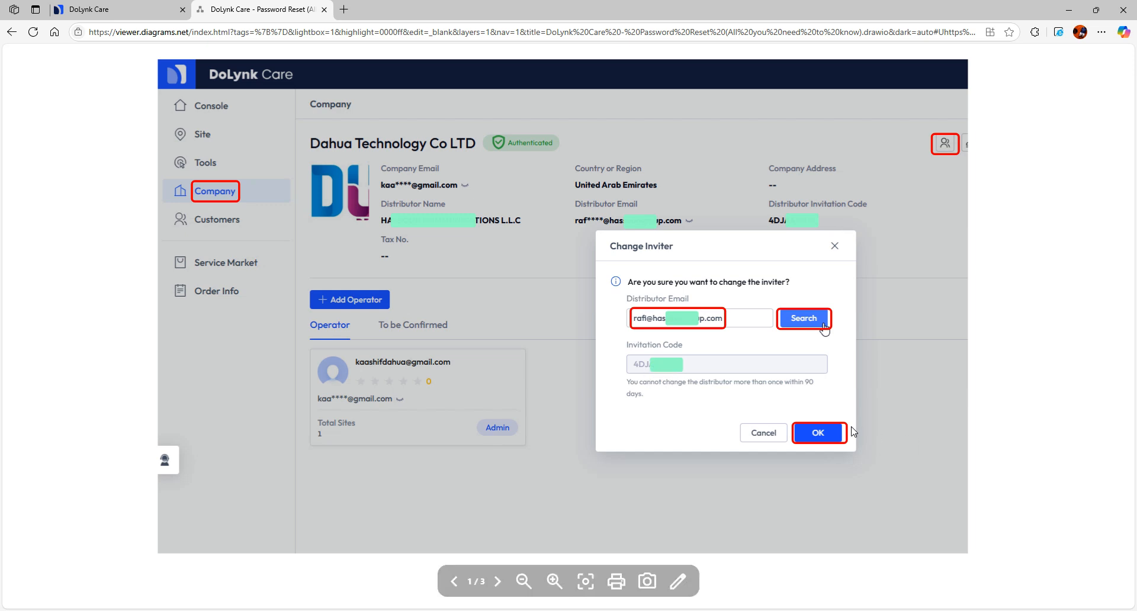
mouse_move(914, 432)
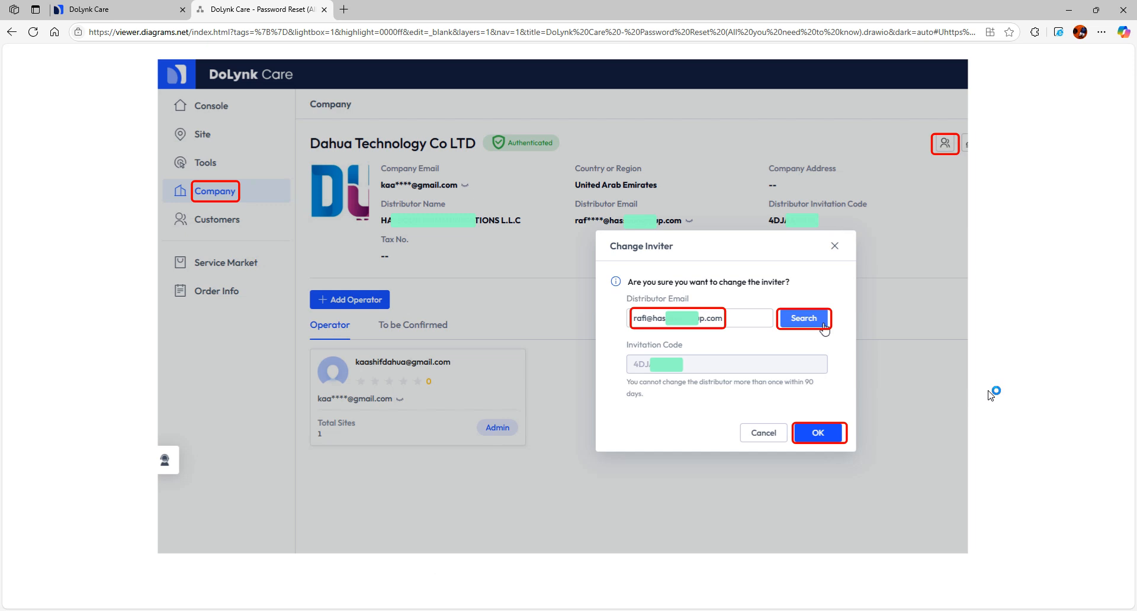
mouse_move(990, 395)
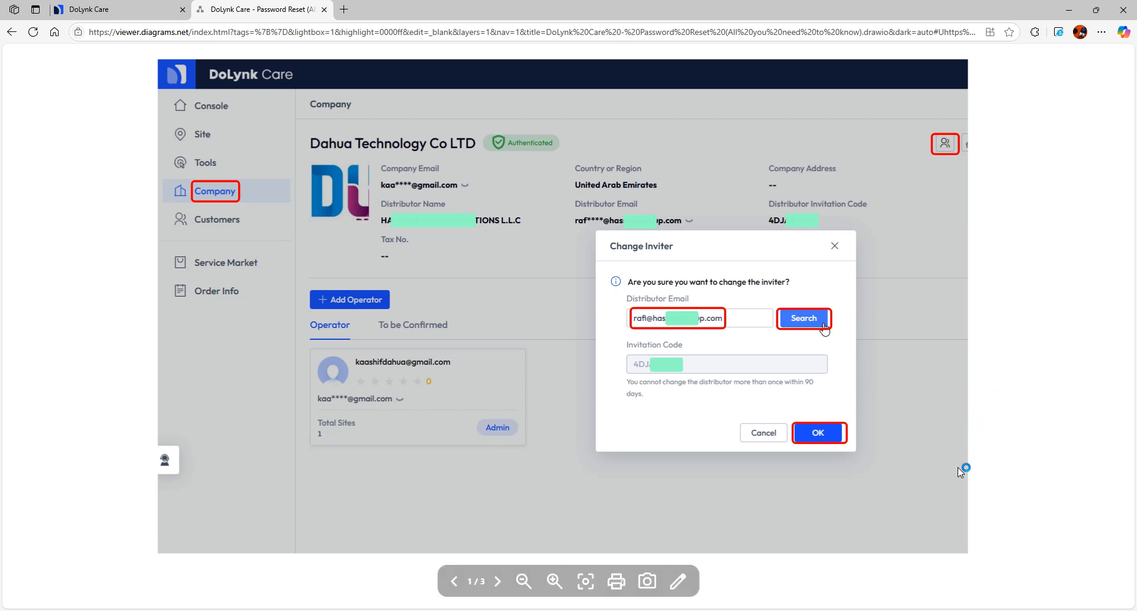
left_click(497, 580)
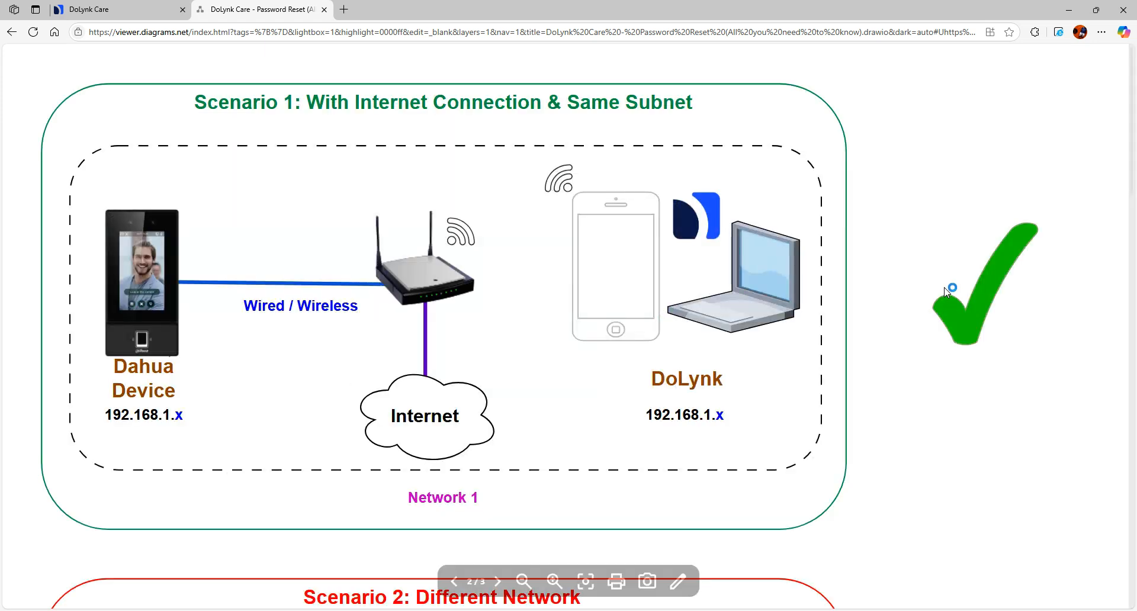
mouse_move(938, 276)
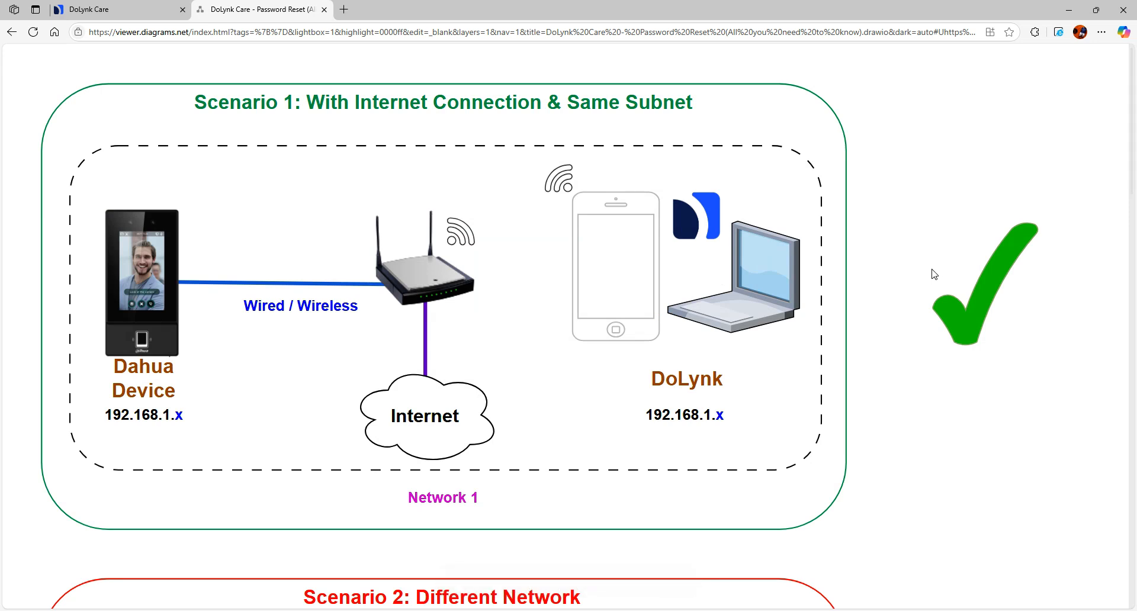
mouse_move(327, 112)
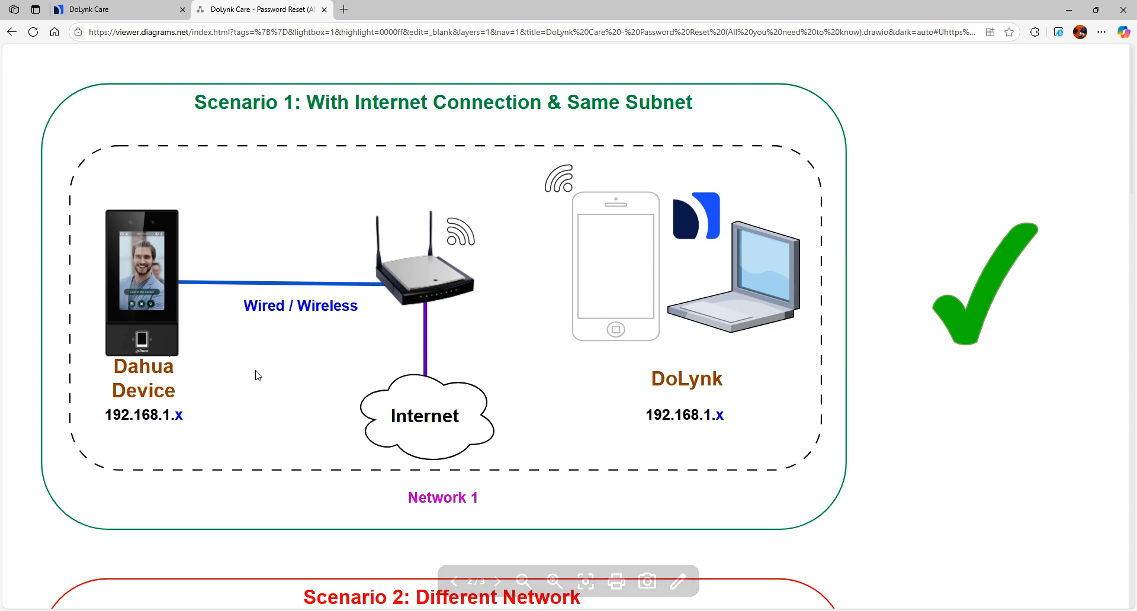
double_click(144, 378)
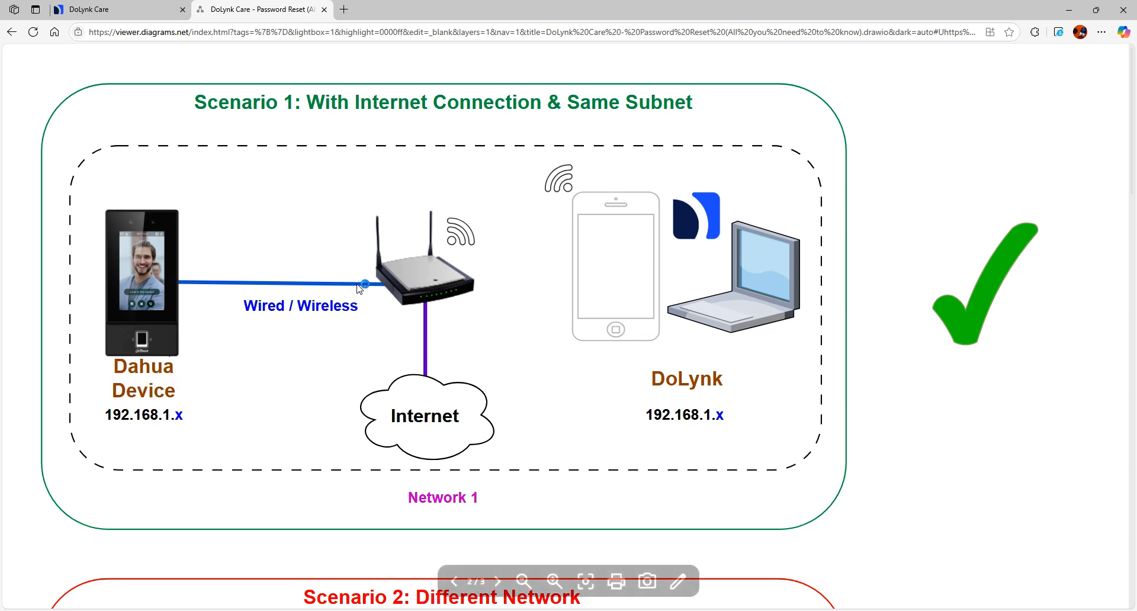
mouse_move(437, 295)
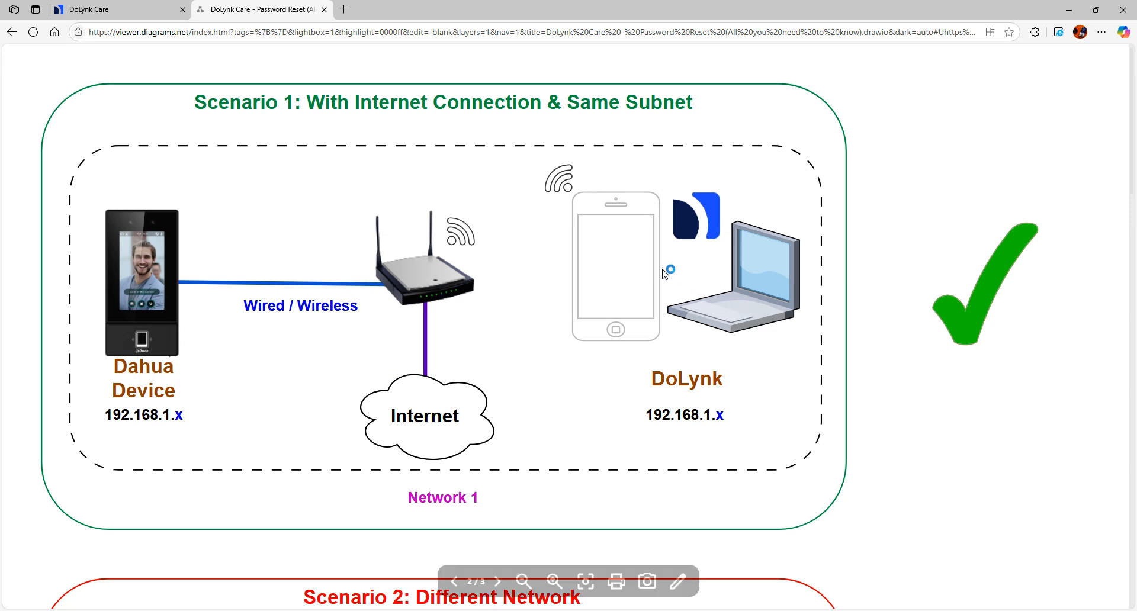
mouse_move(627, 266)
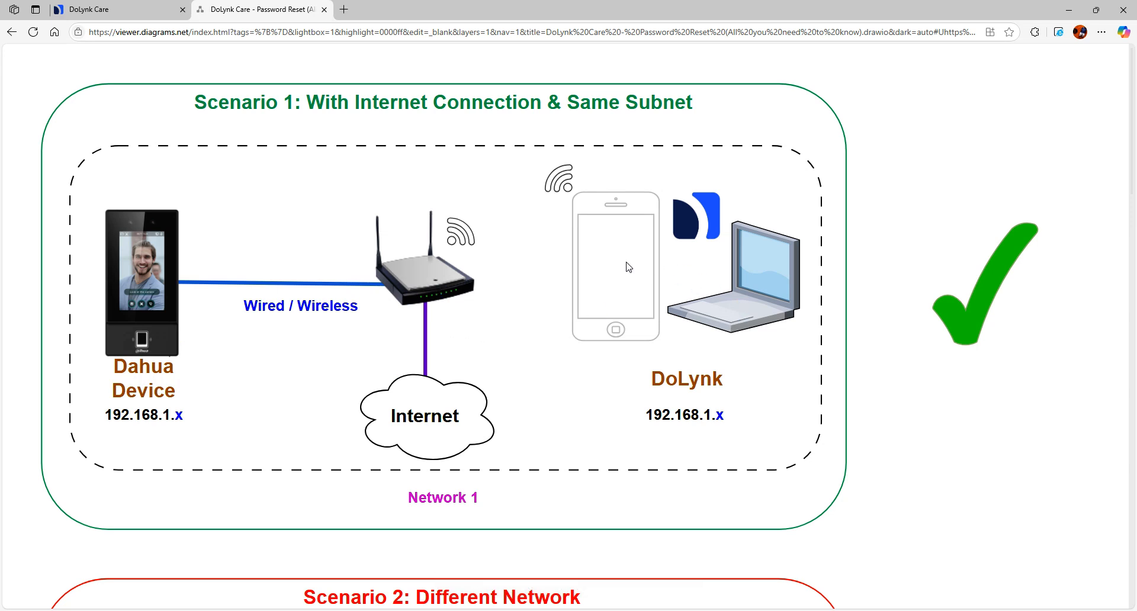
mouse_move(736, 294)
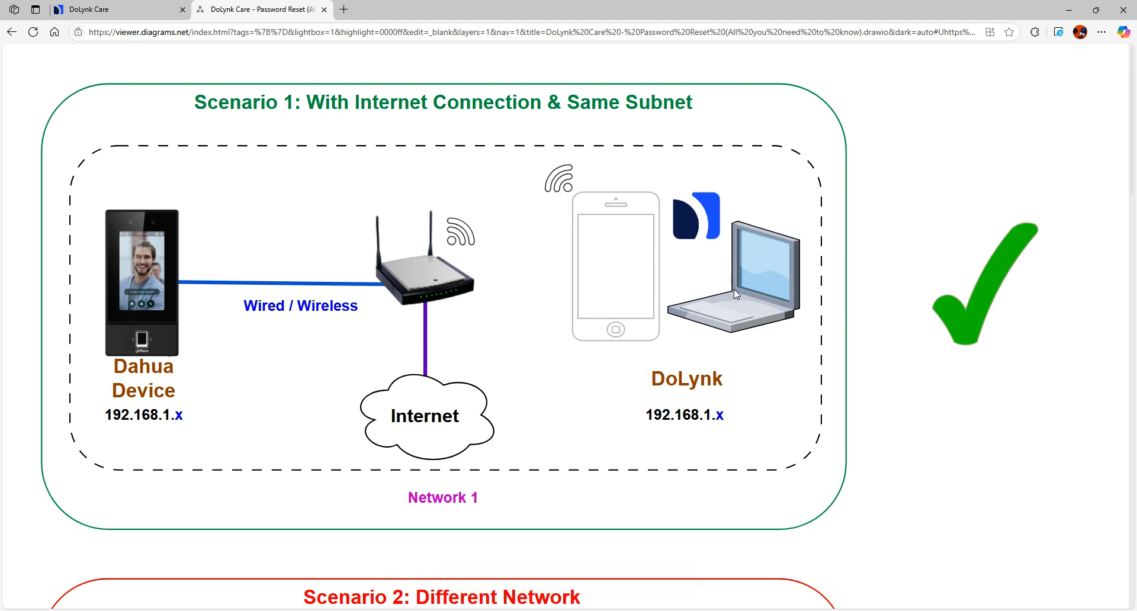
mouse_move(737, 293)
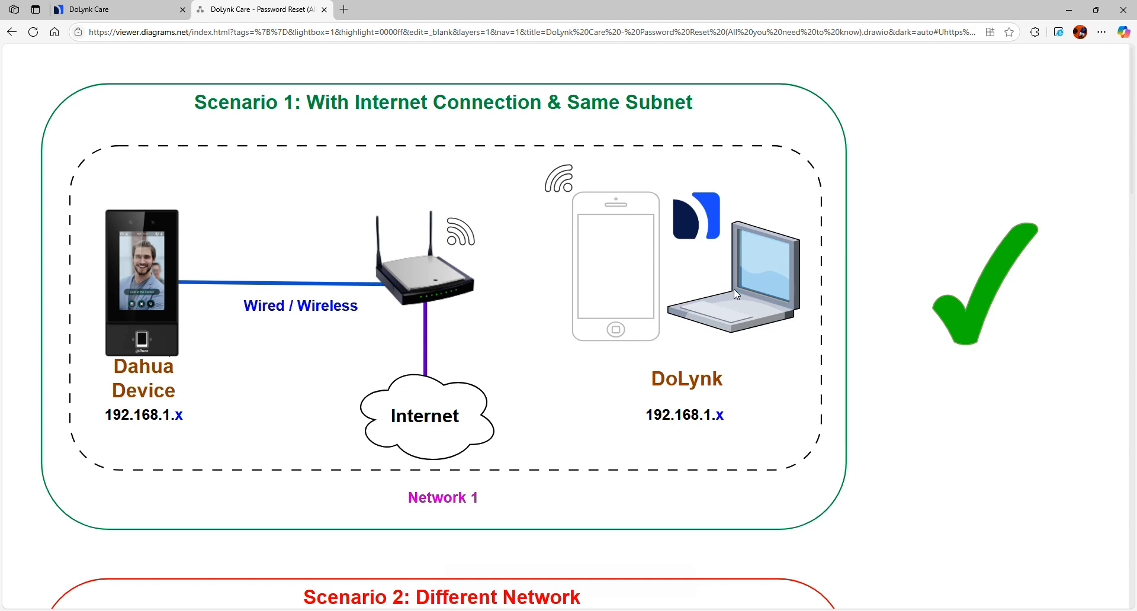
mouse_move(735, 294)
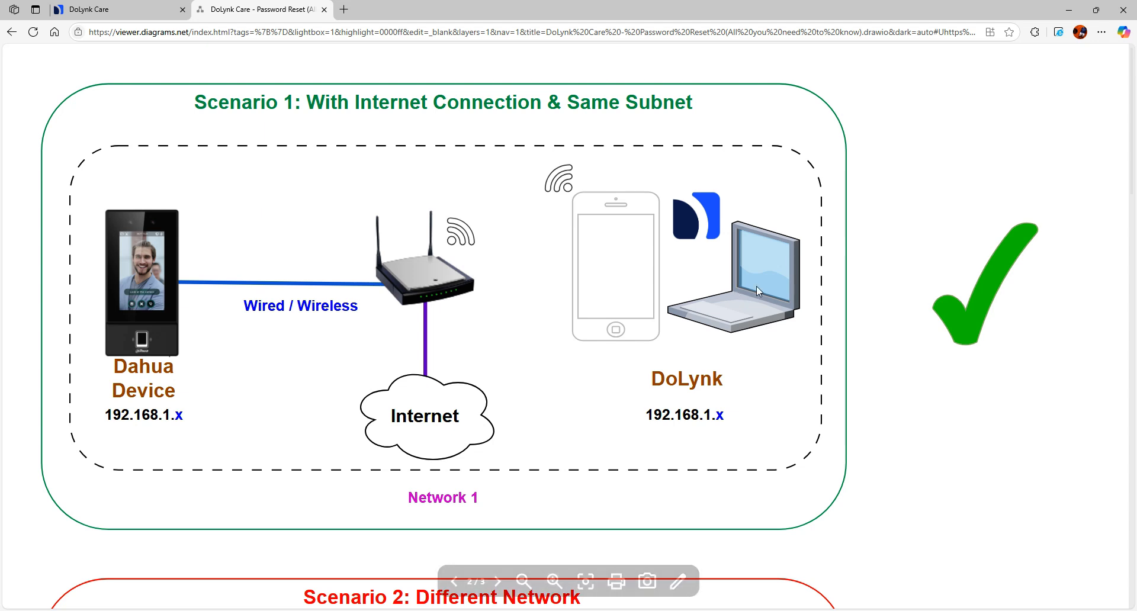
scroll("down", 3)
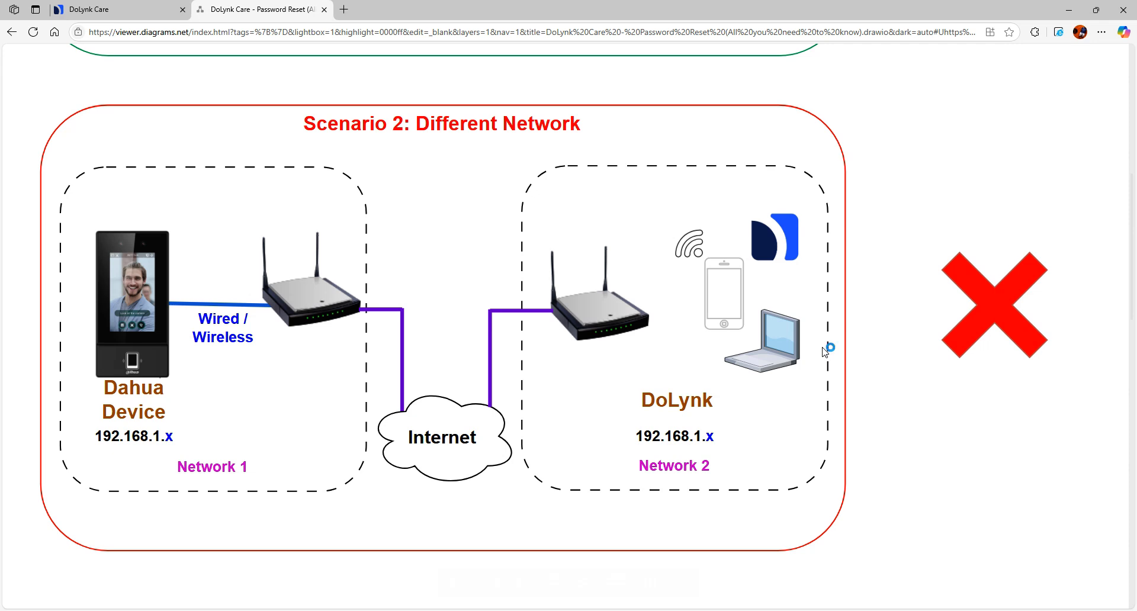
- Scroll past Scenario 2 to the Scenario 3 different-subnet diagram
scroll("down", 3)
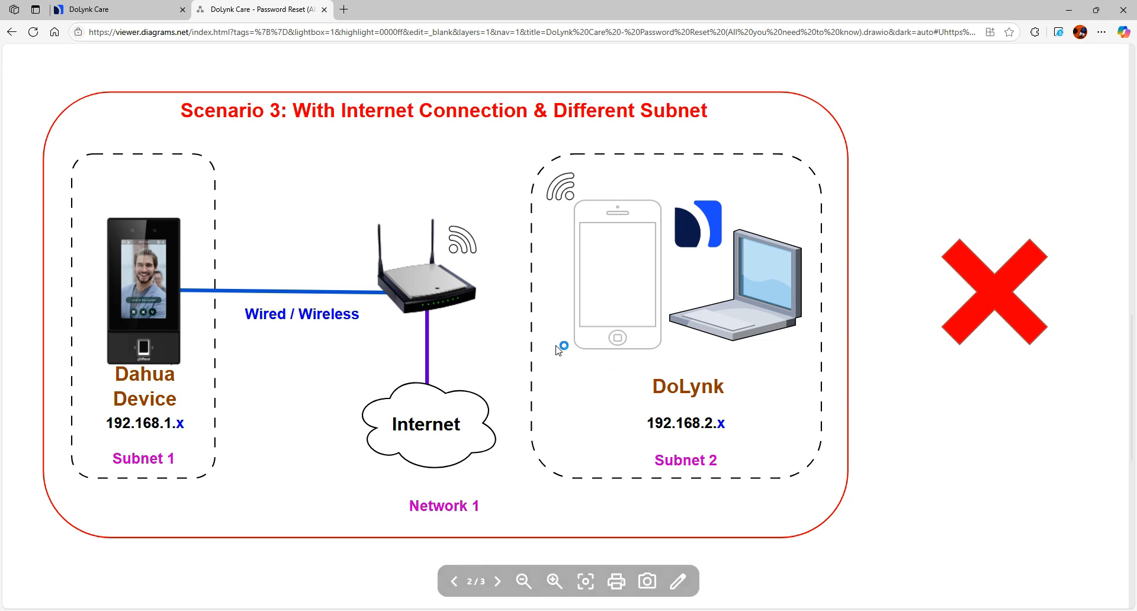
mouse_move(269, 450)
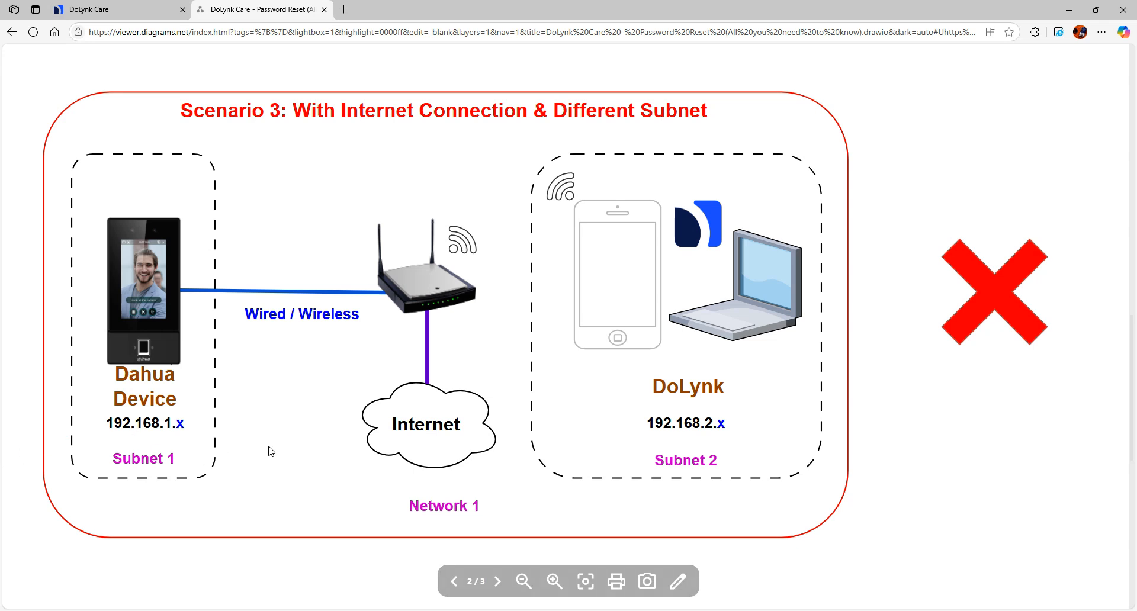
mouse_move(823, 446)
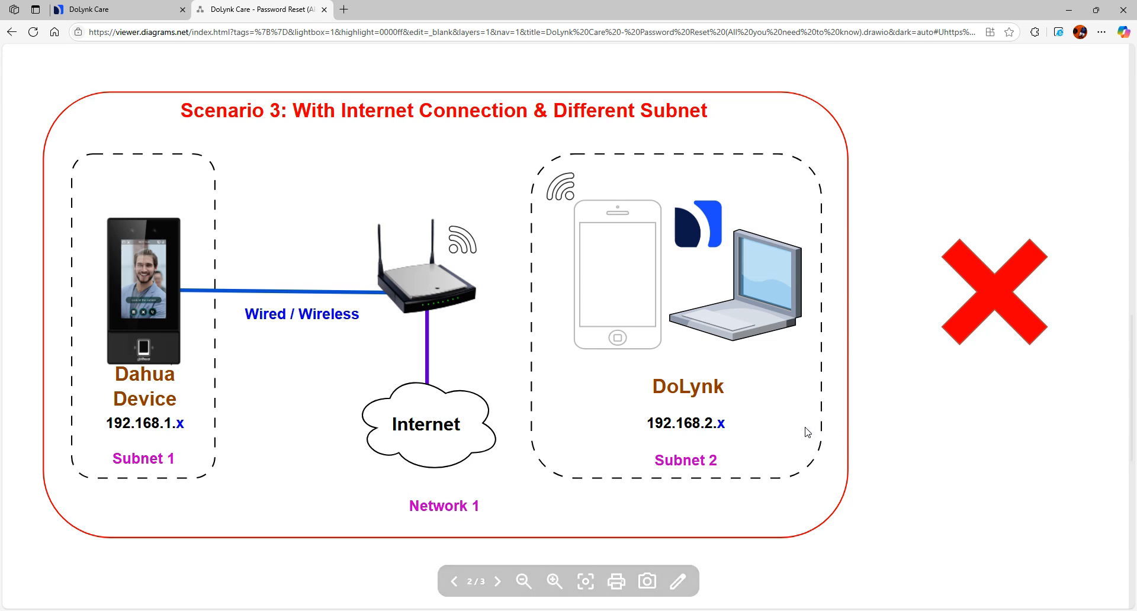
scroll("down", 3)
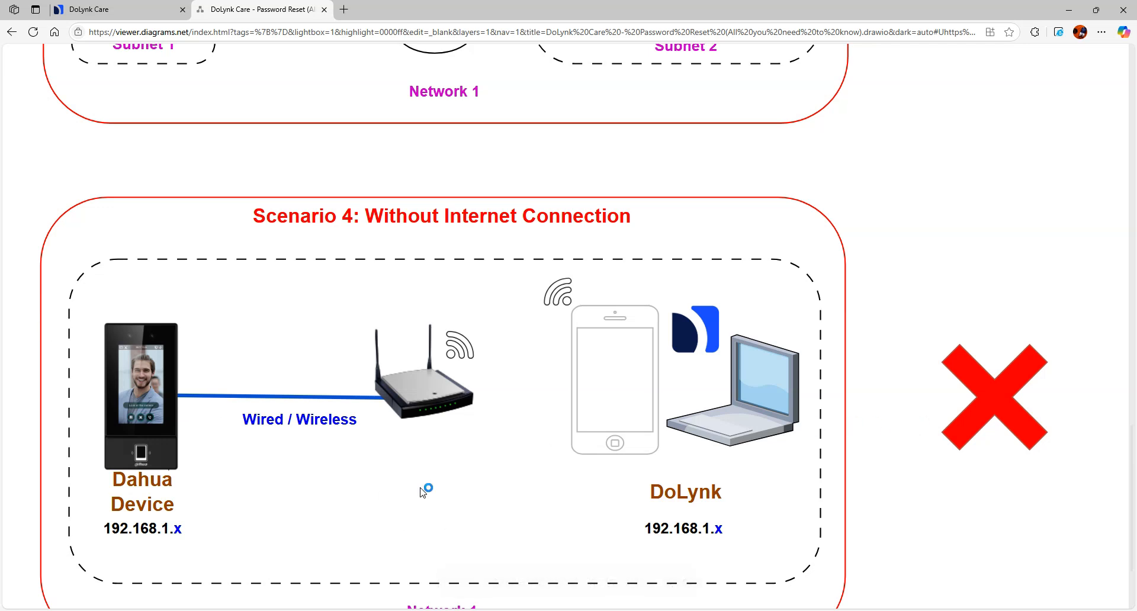
mouse_move(423, 493)
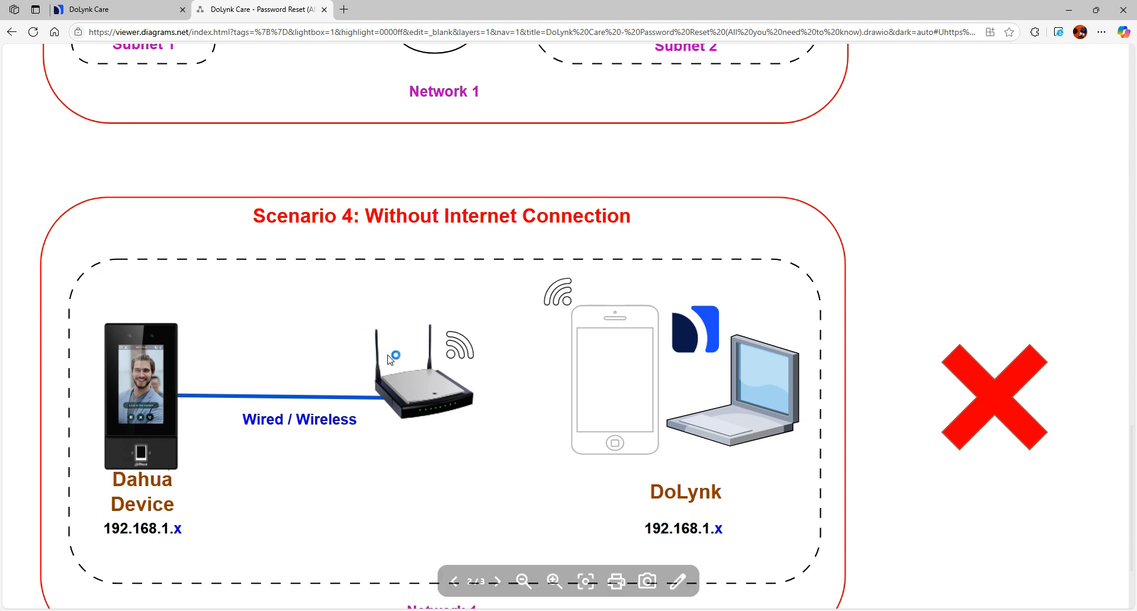
mouse_move(363, 382)
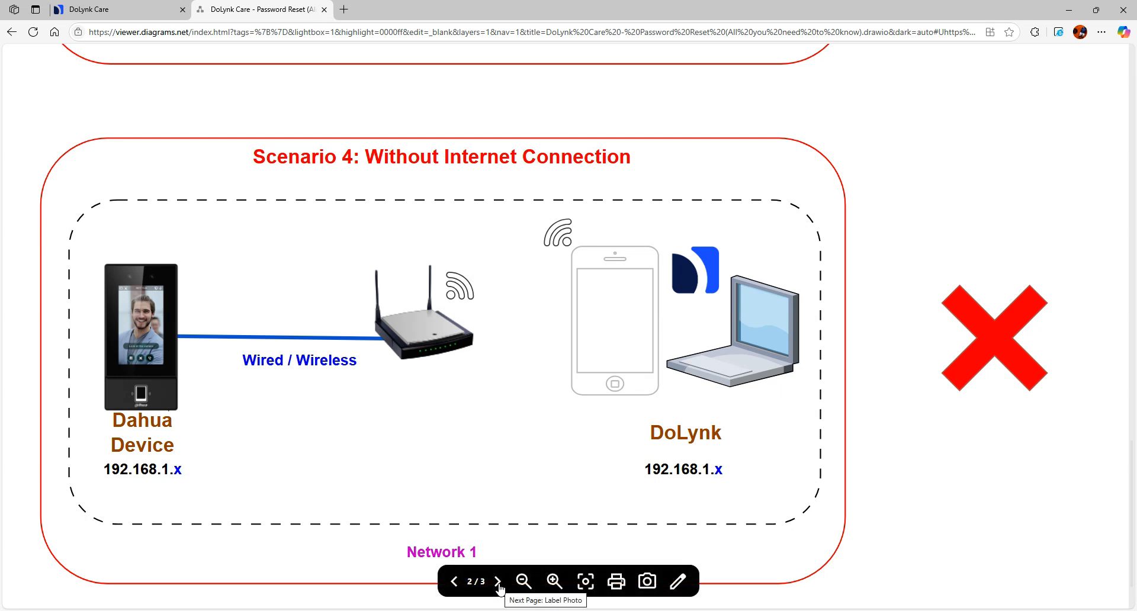
- Advance from Scenario 4 to page 3 with the Dahua label photos
left_click(499, 582)
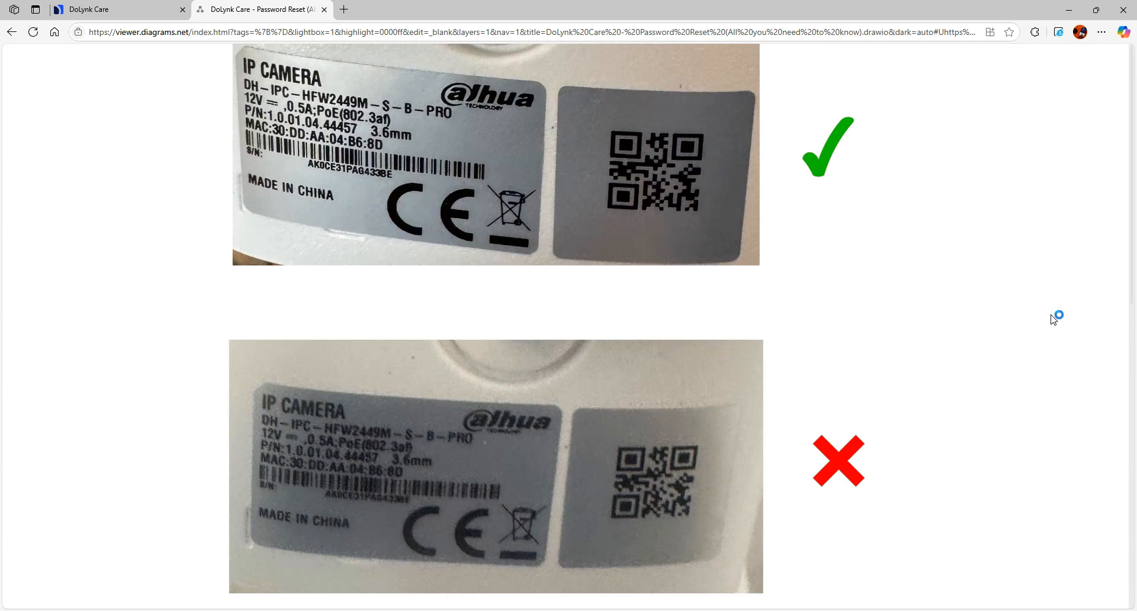
mouse_move(1053, 319)
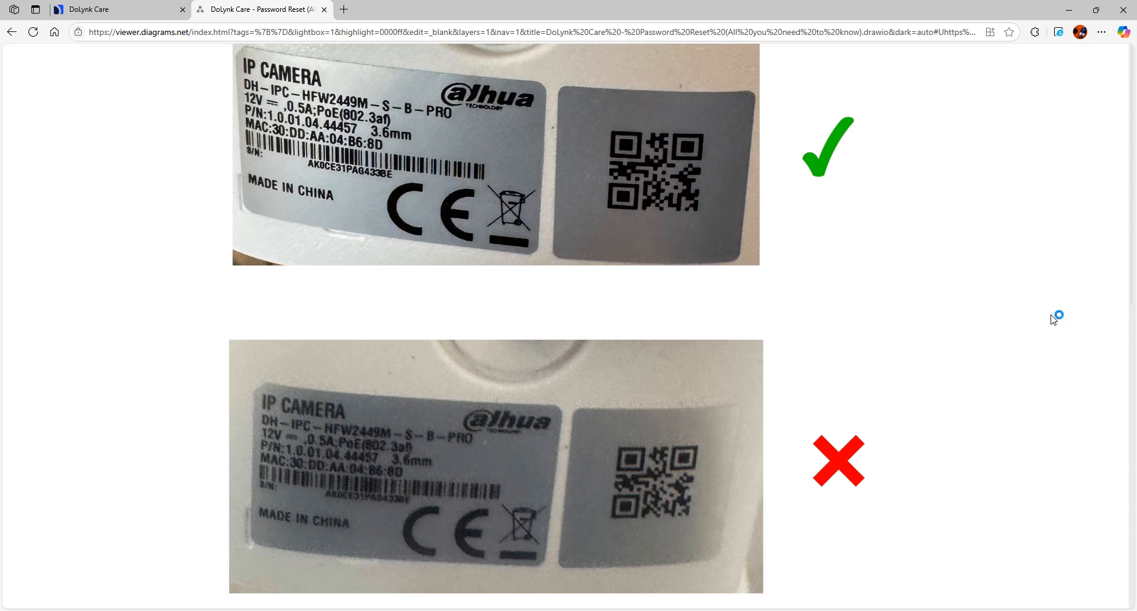
mouse_move(1053, 319)
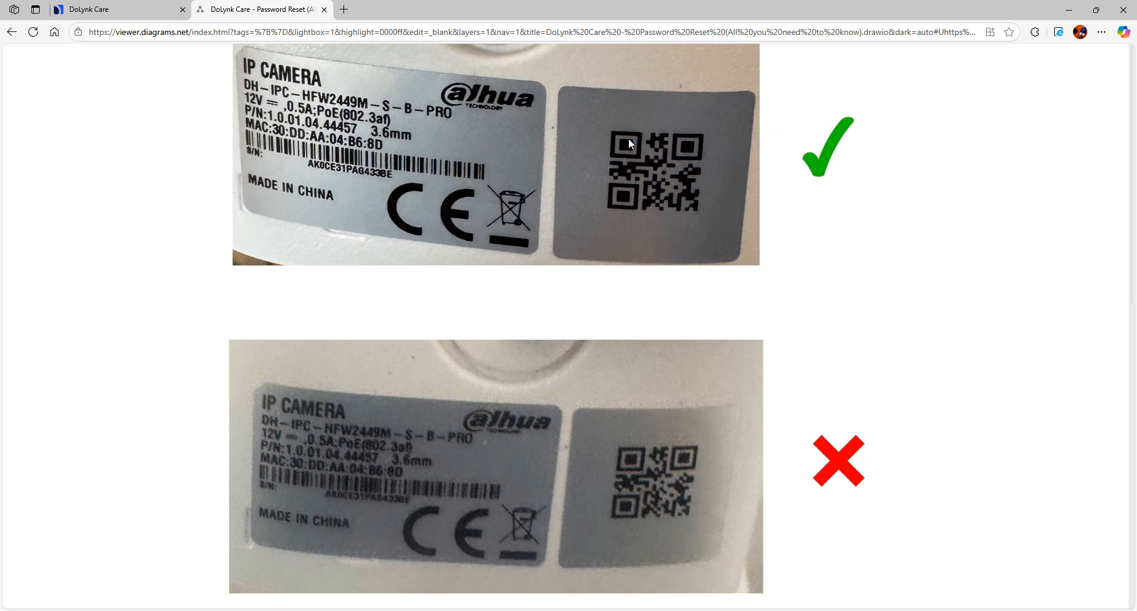
mouse_move(609, 136)
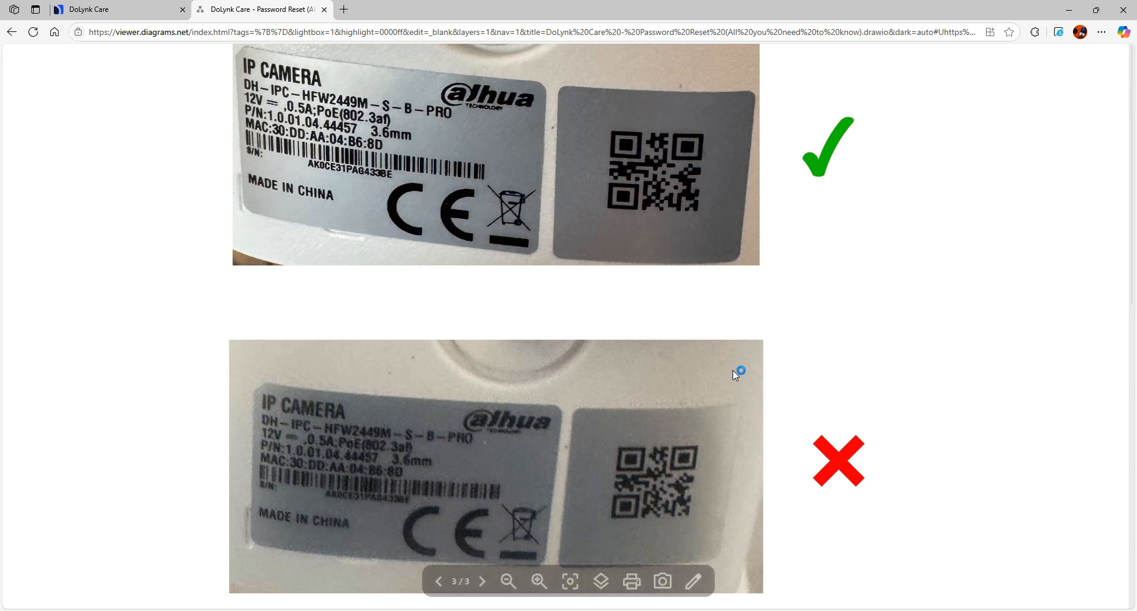
mouse_move(700, 406)
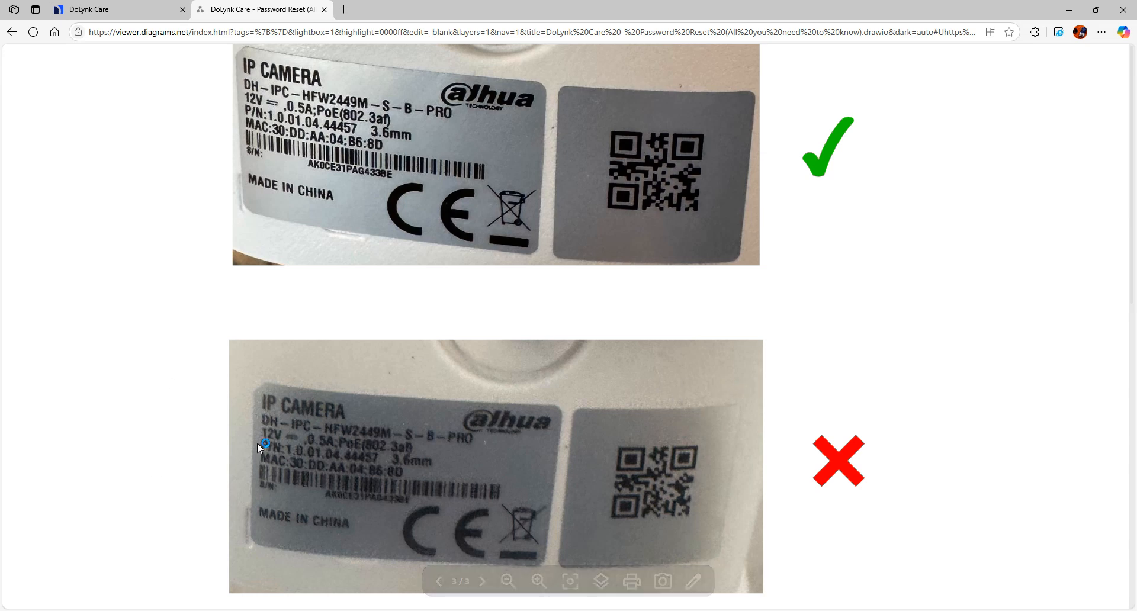
mouse_move(793, 489)
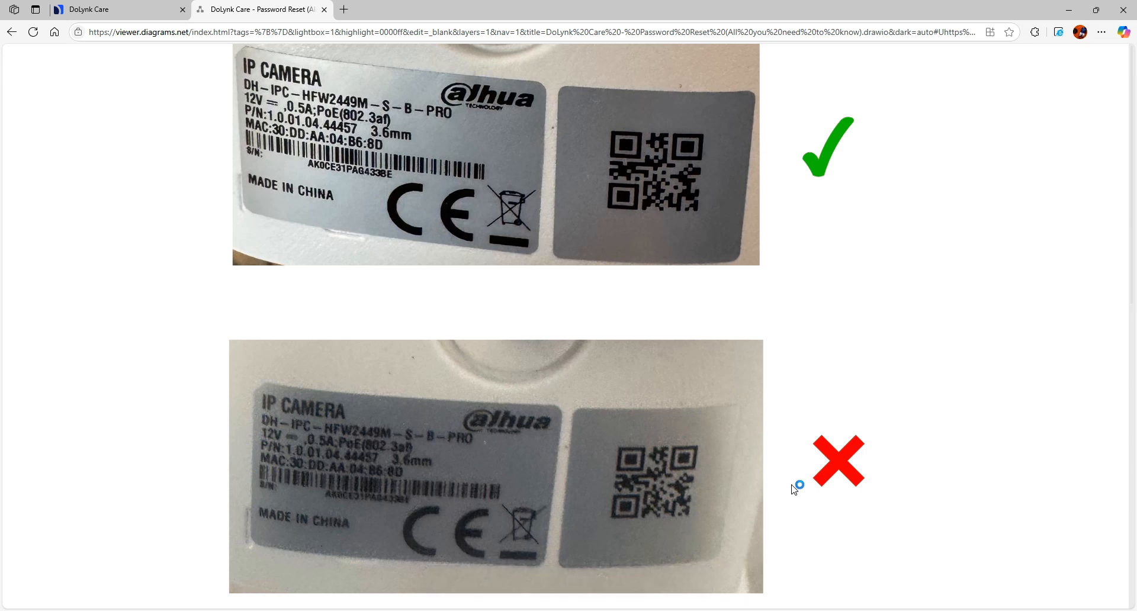
scroll("down", 3)
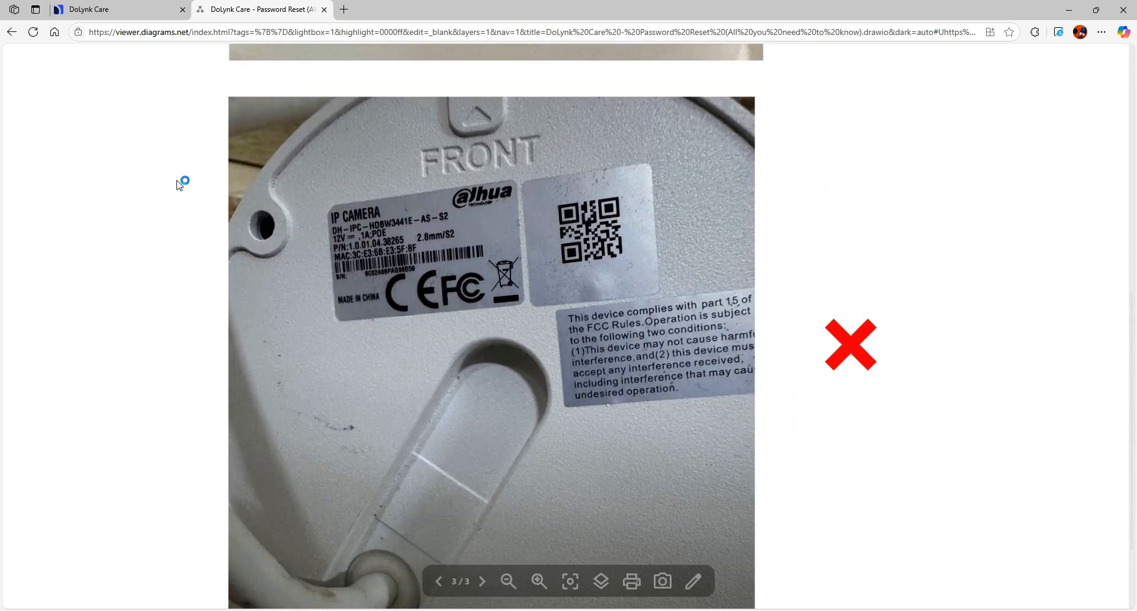
mouse_move(544, 355)
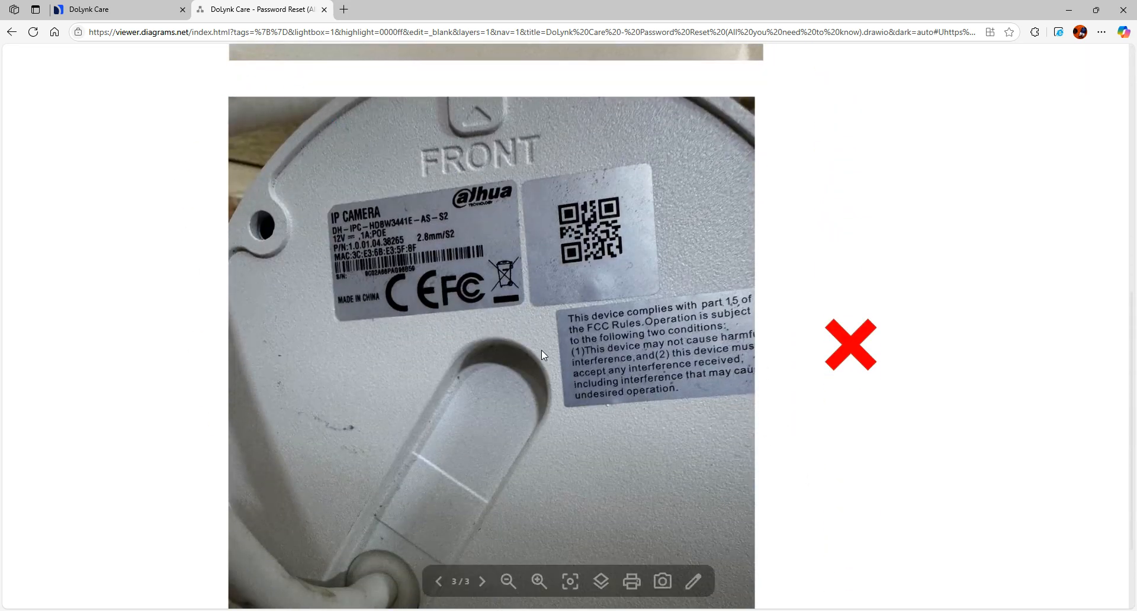
mouse_move(269, 188)
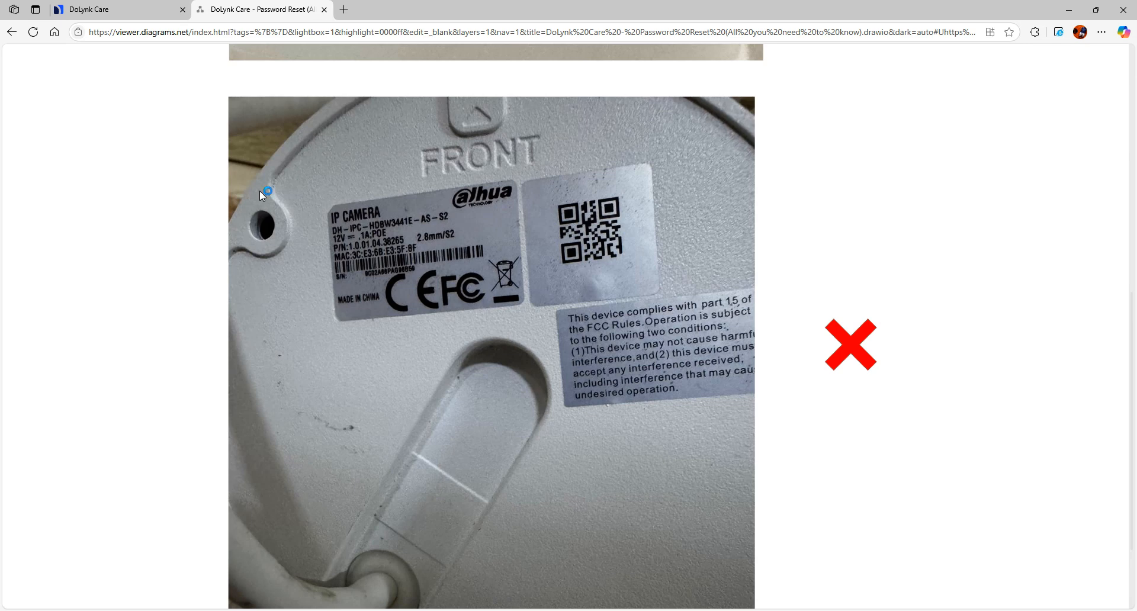
mouse_move(316, 111)
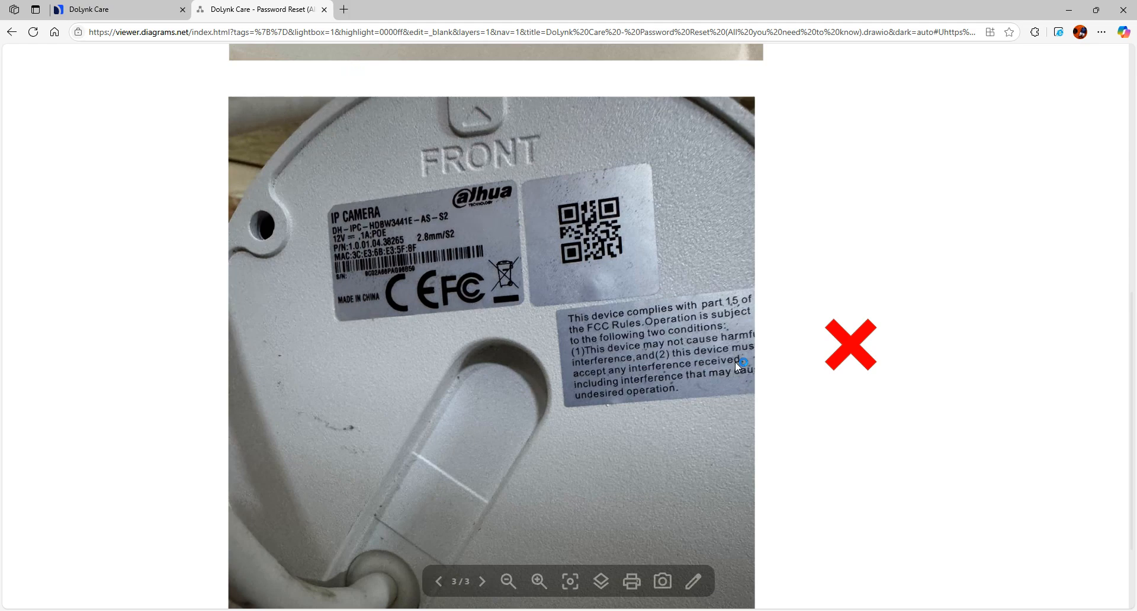
mouse_move(779, 351)
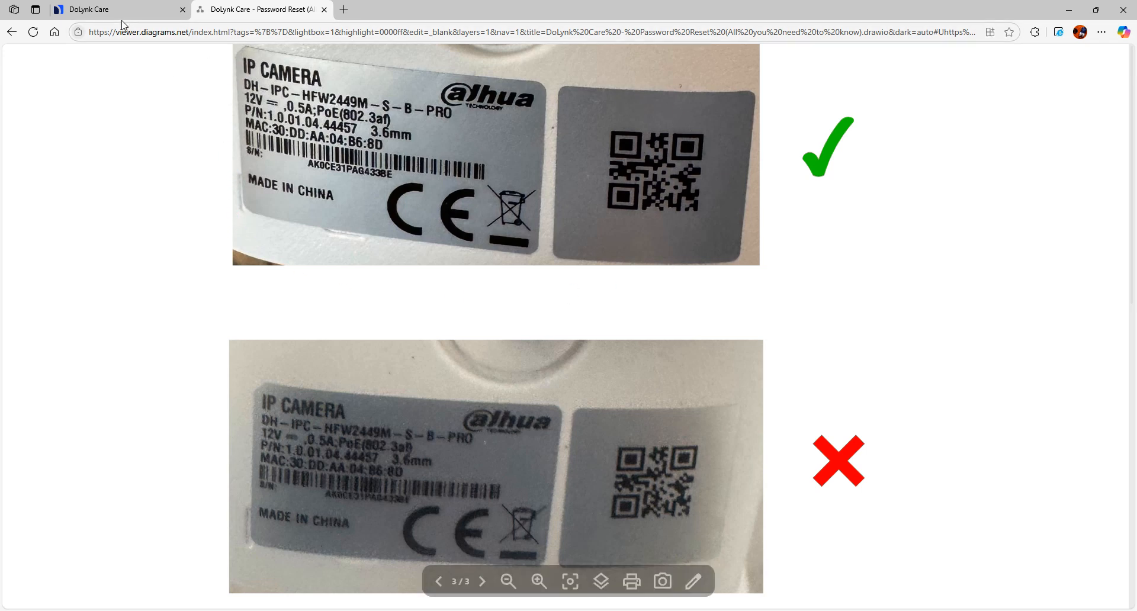
- Show the ConfigTool device list in DoLynk Care with camera dev2 at 192.168.0.186
left_click(86, 8)
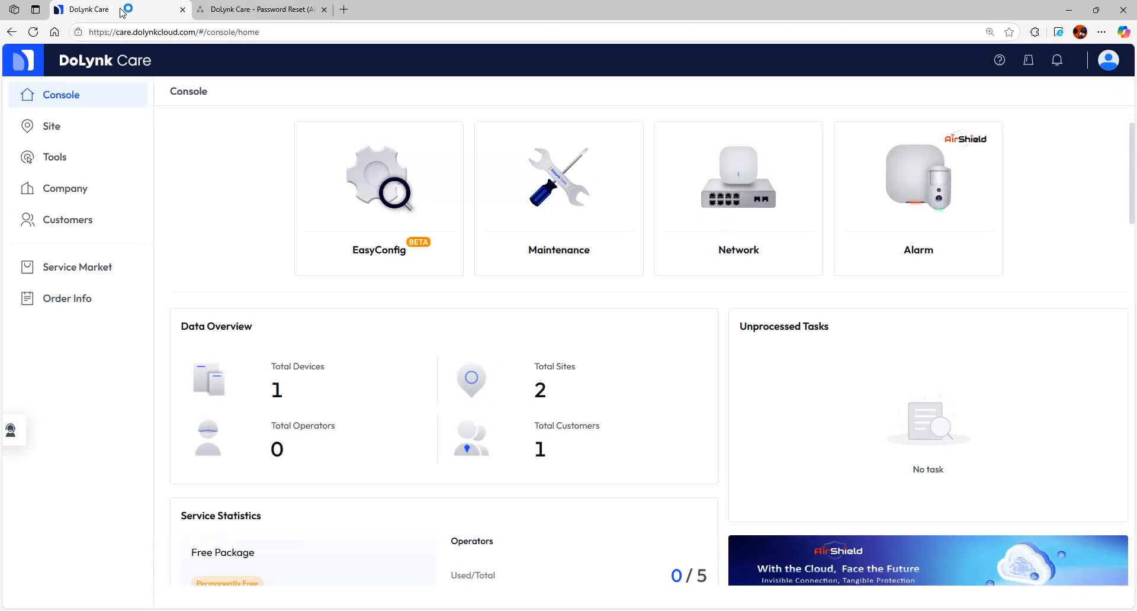
mouse_move(106, 158)
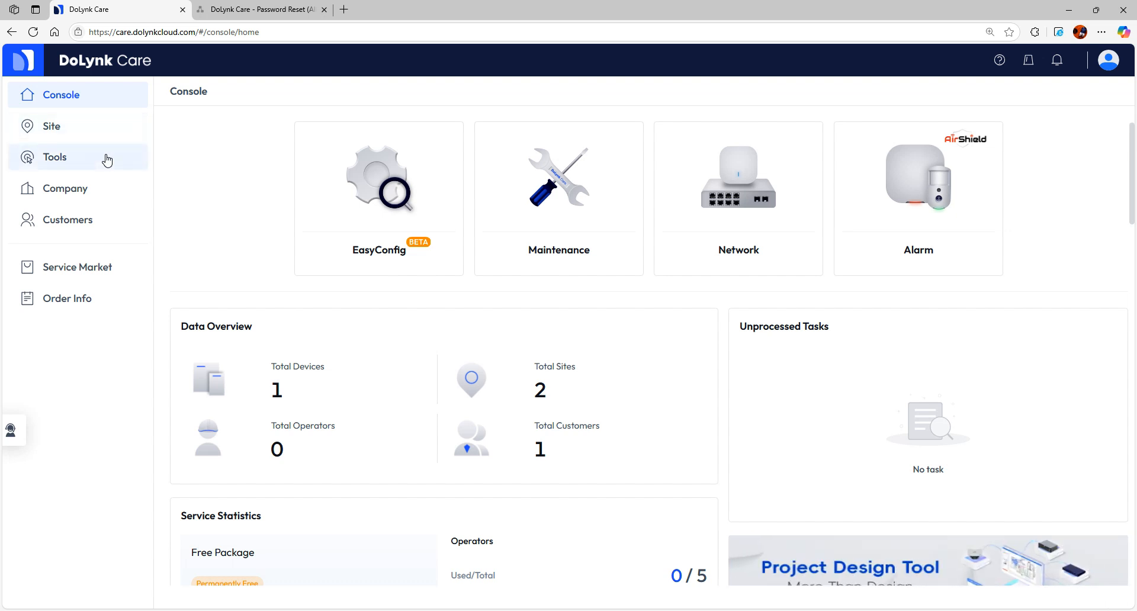
left_click(54, 158)
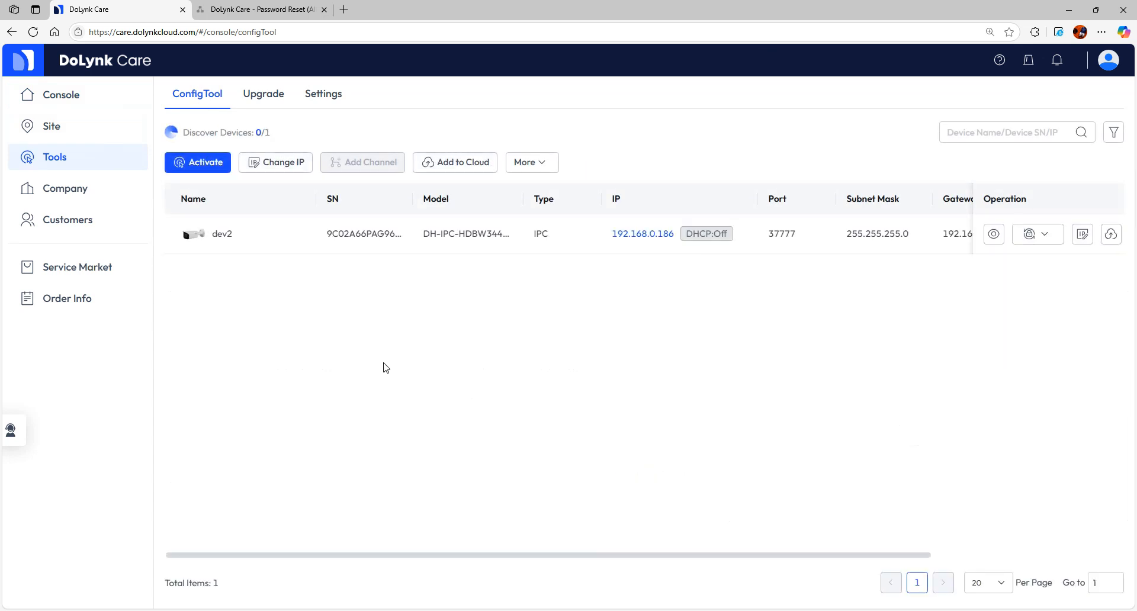
left_click(706, 234)
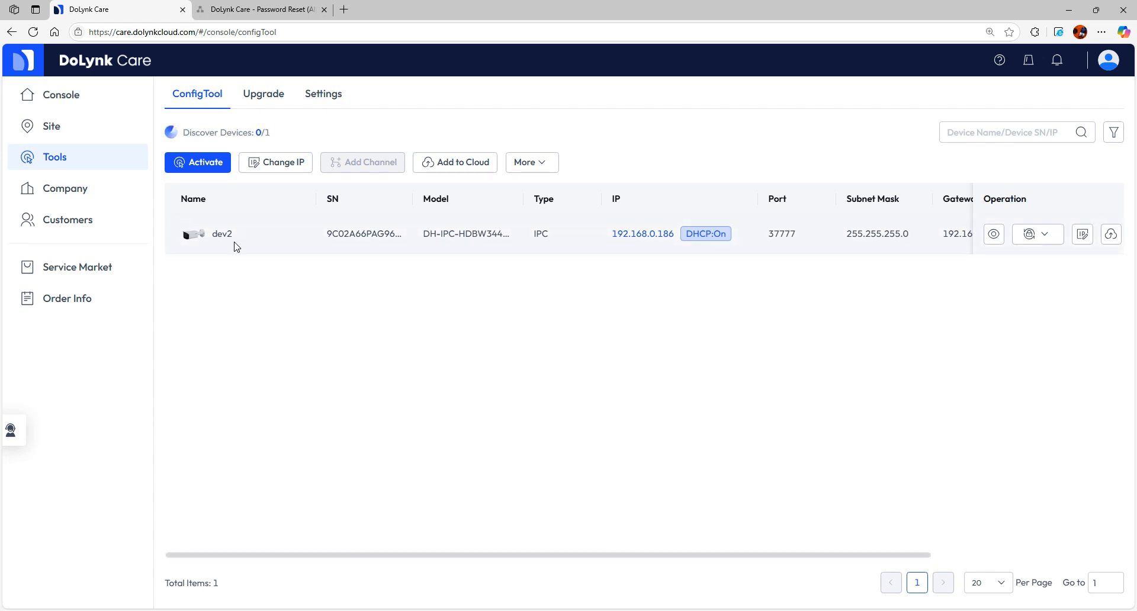
mouse_move(366, 327)
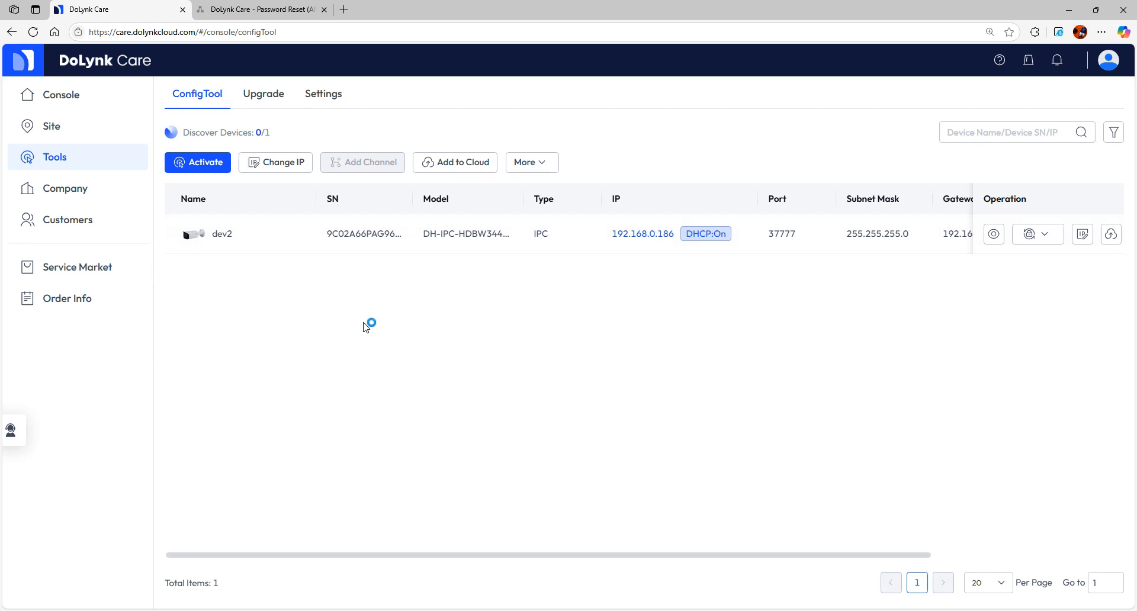
mouse_move(363, 324)
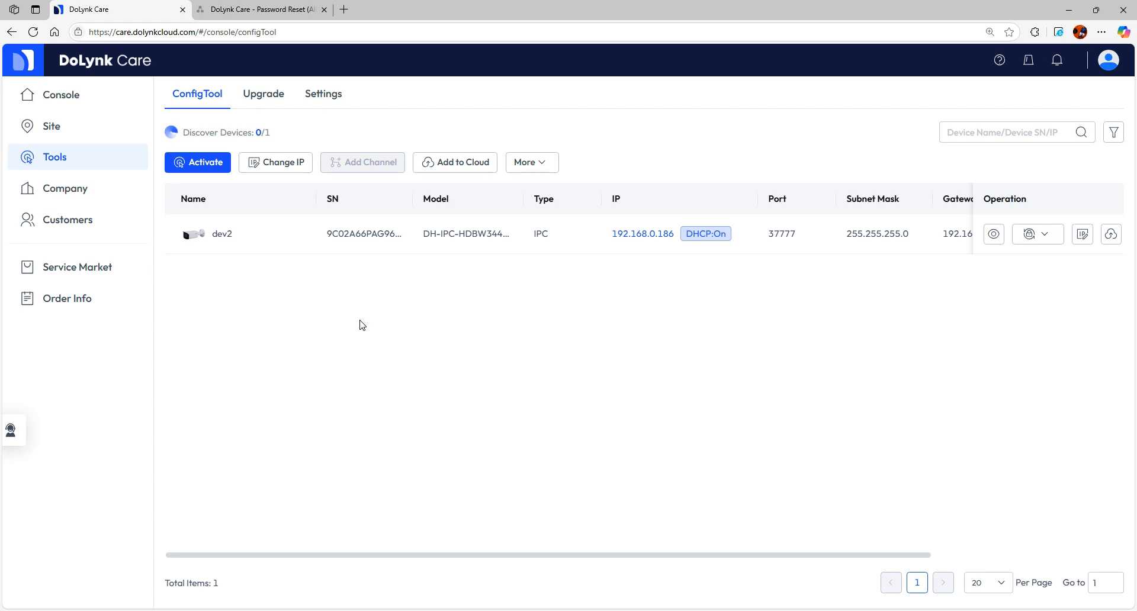
mouse_move(833, 321)
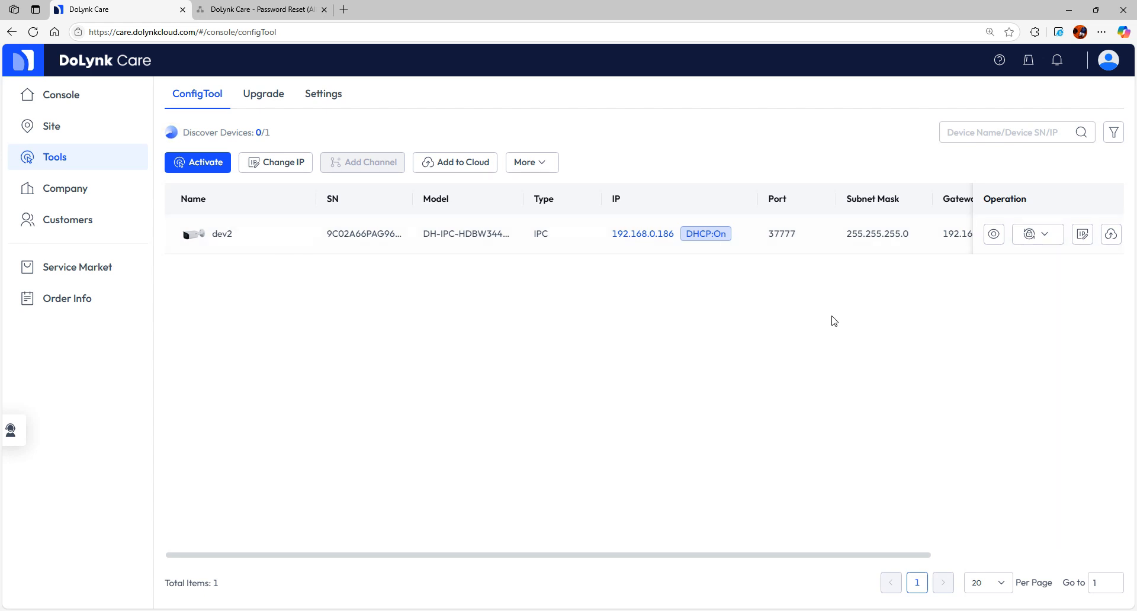
- Start a Forgot password reset for dev2 from its Operation column password menu
left_click(1038, 233)
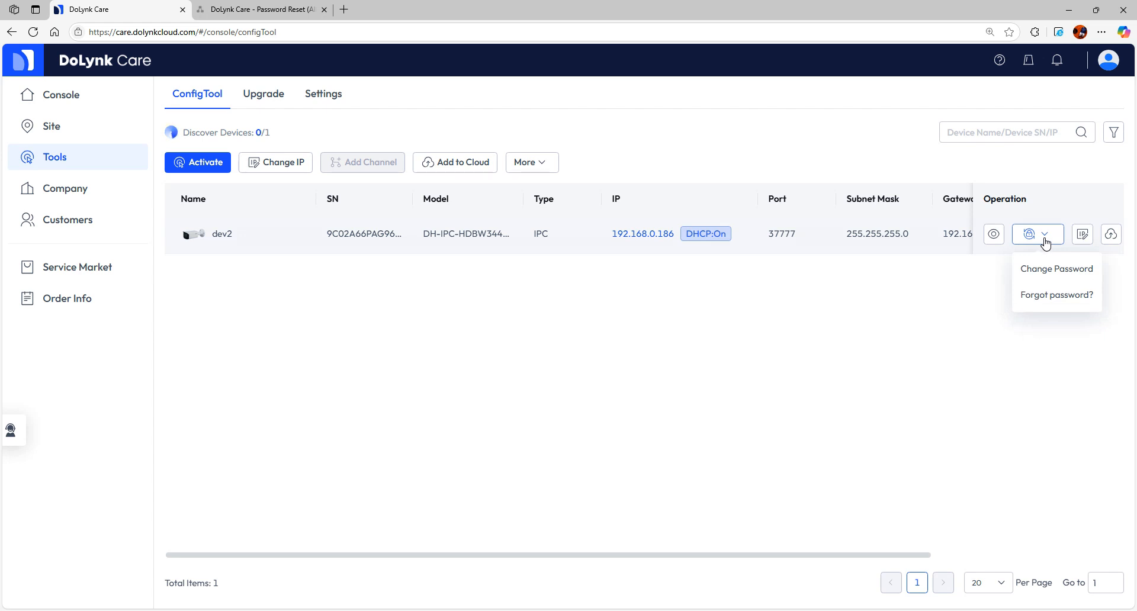
mouse_move(1055, 295)
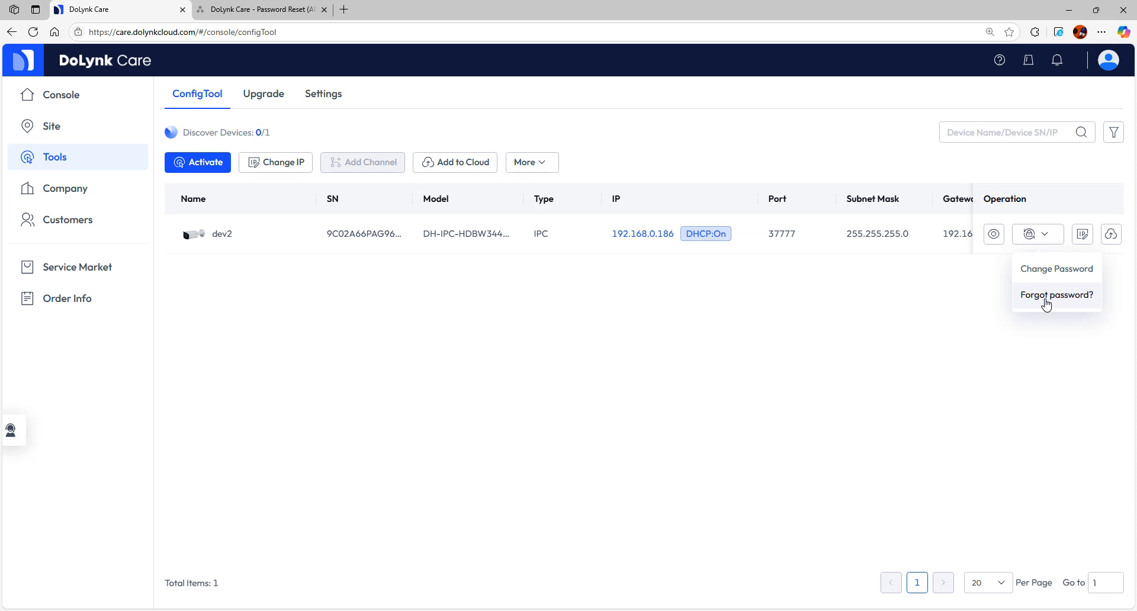
left_click(1055, 295)
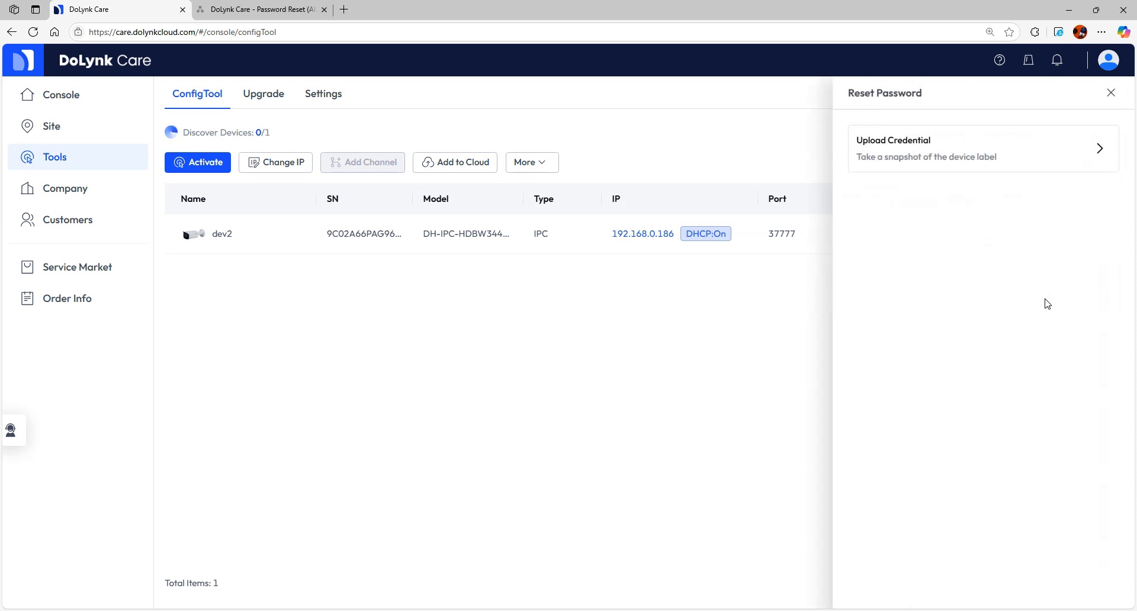
mouse_move(885, 173)
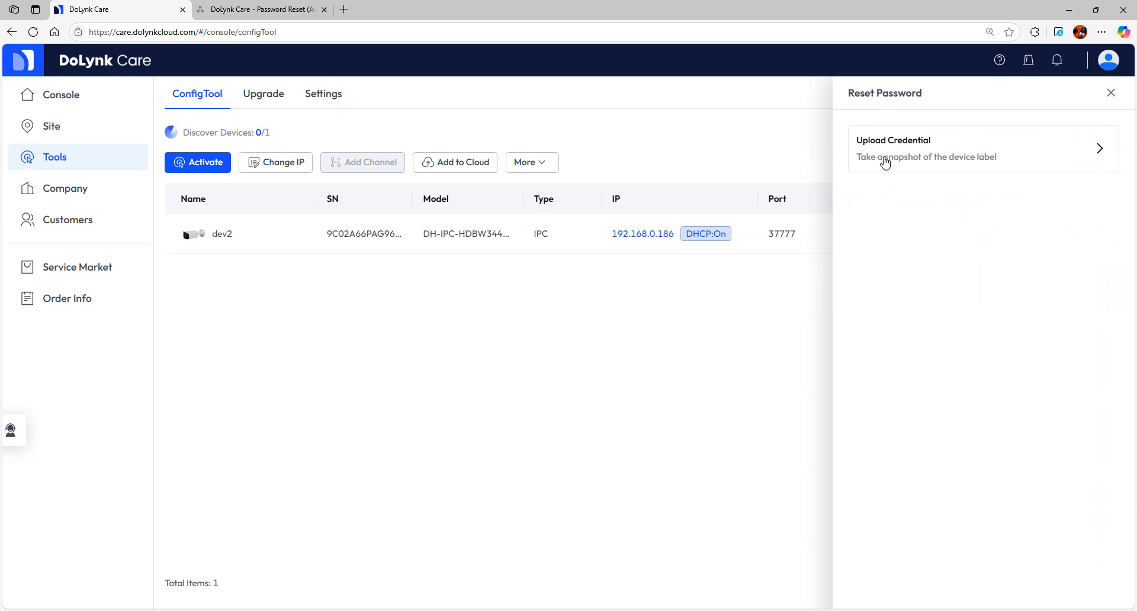
mouse_move(987, 166)
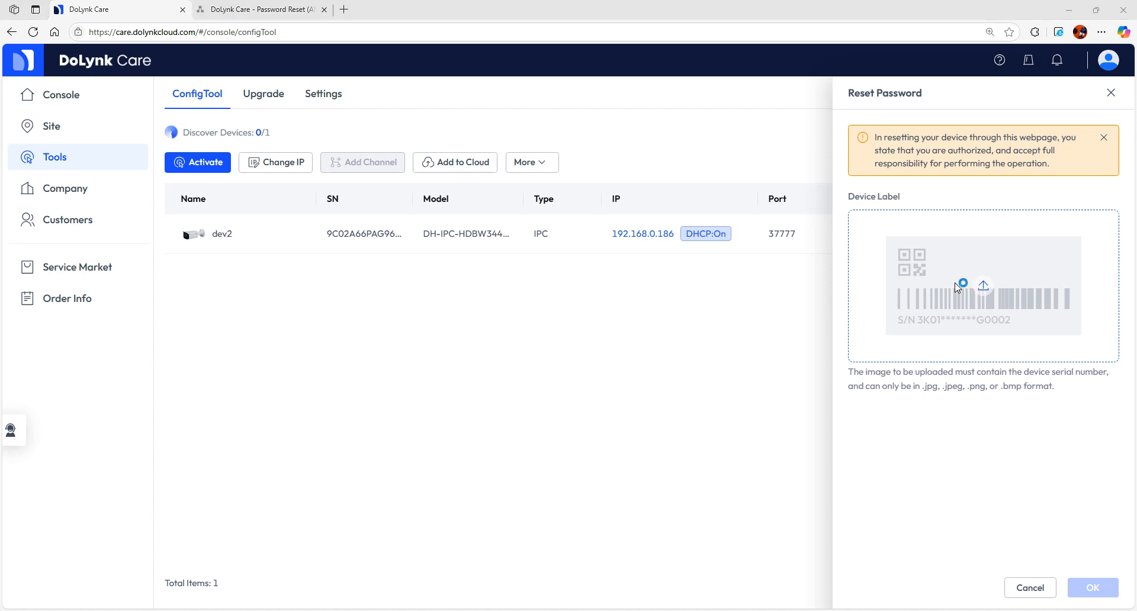
- Upload the reset photo of the device label for dev2 and submit it
left_click(982, 286)
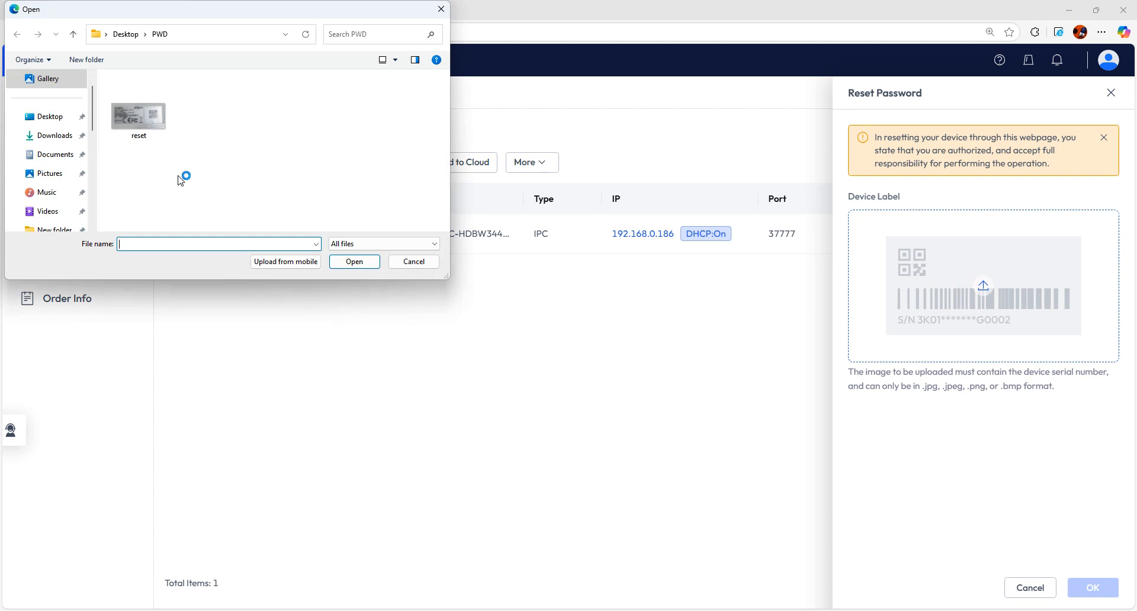
left_click(413, 262)
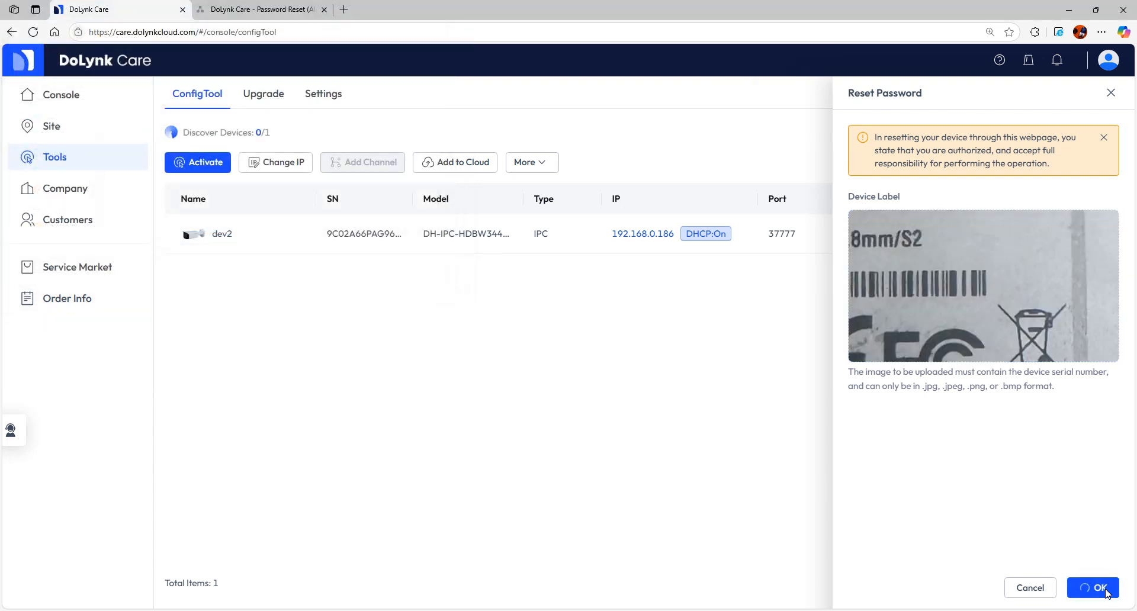
mouse_move(940, 503)
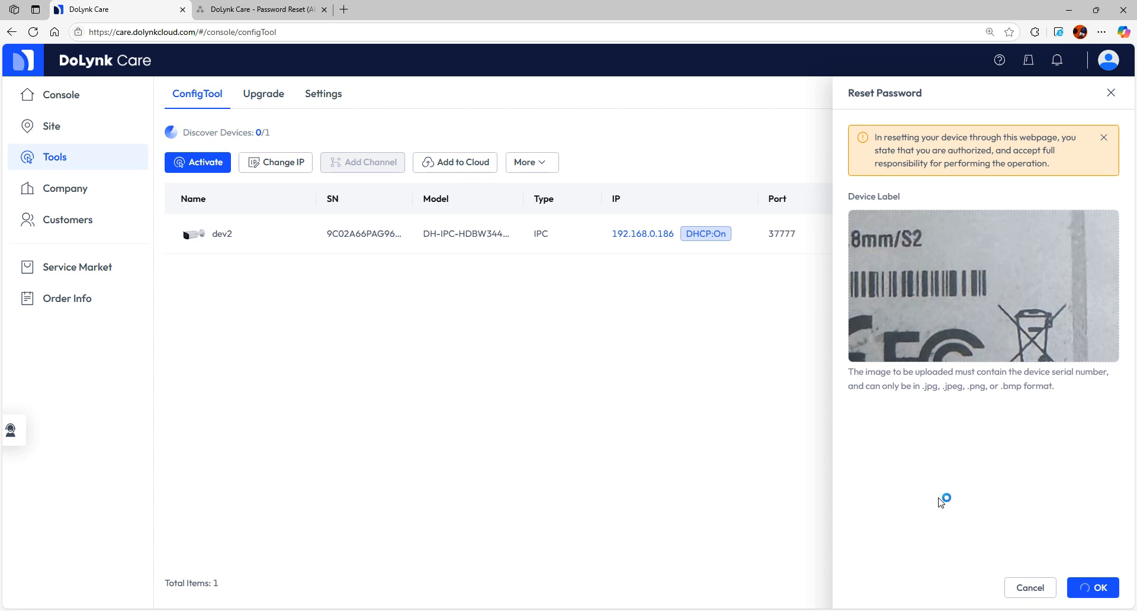
left_click(1091, 587)
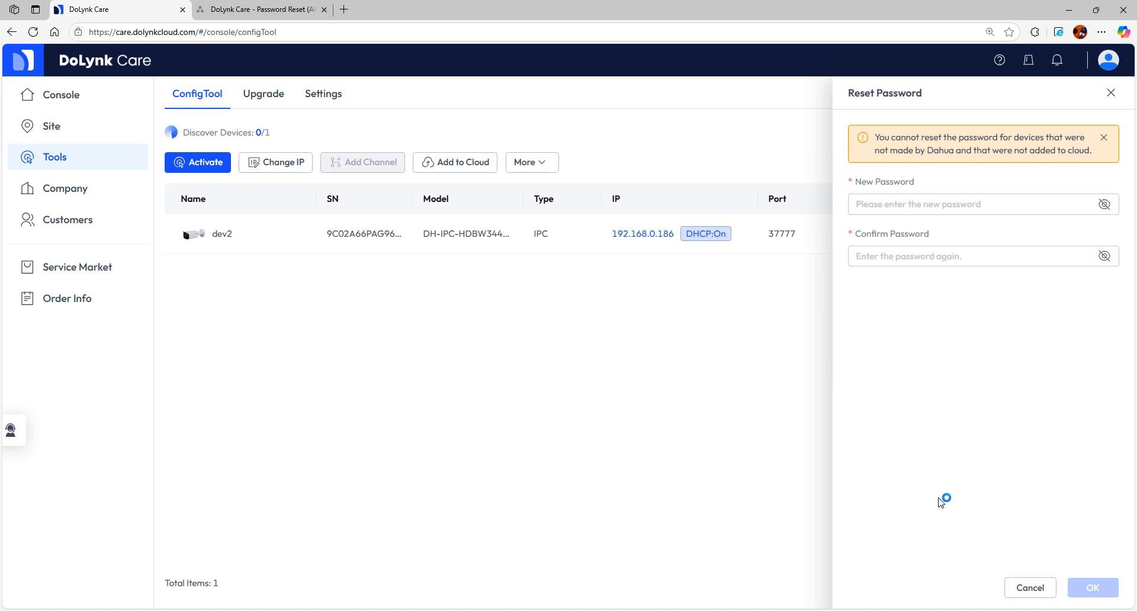
left_click(979, 204)
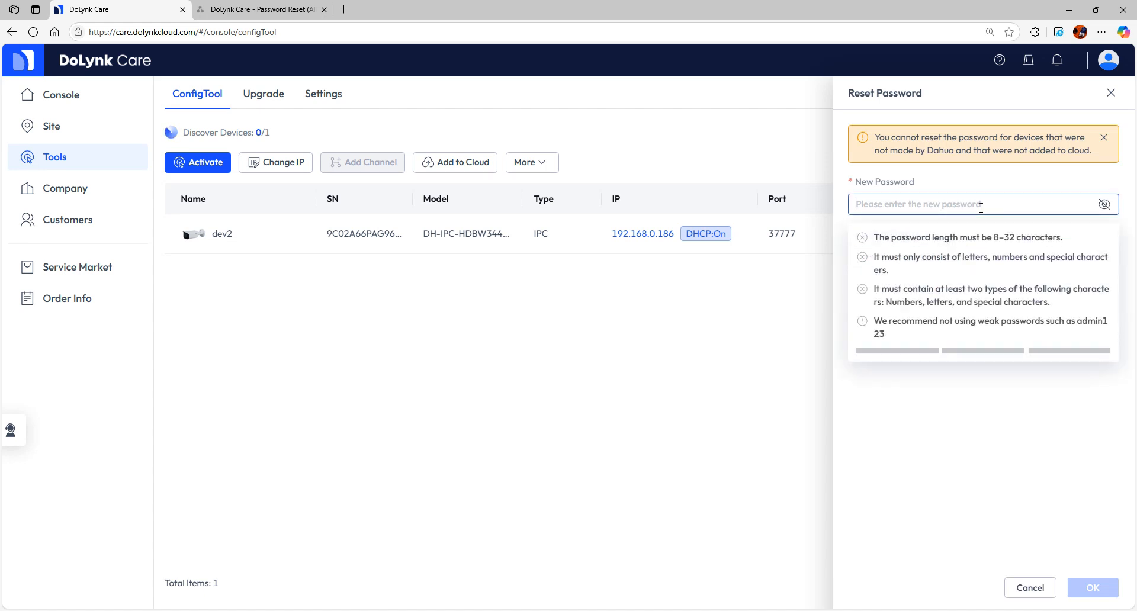
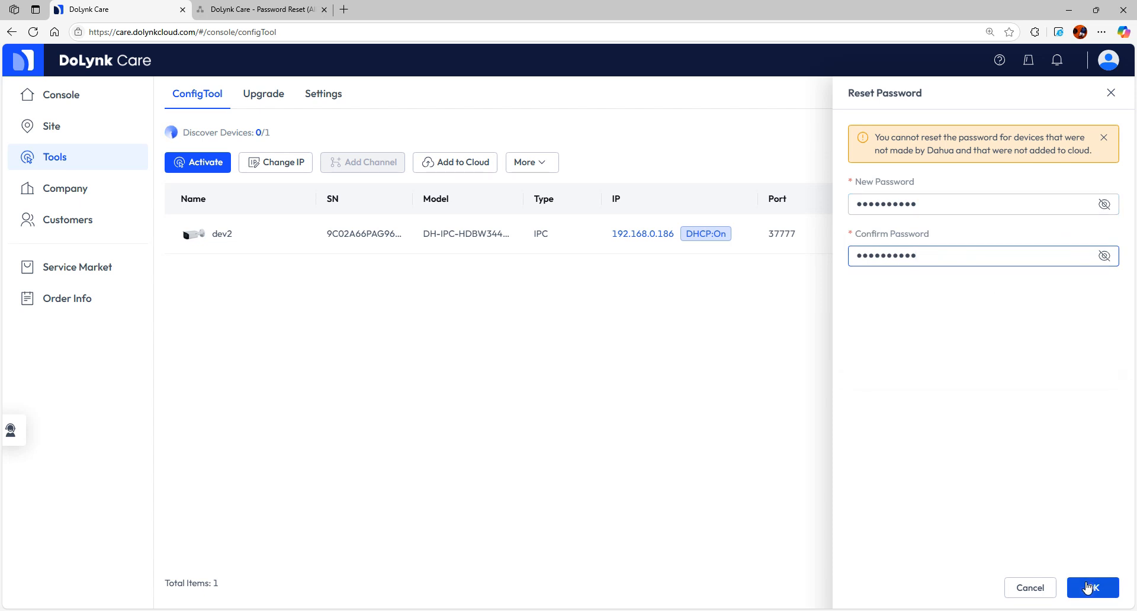
left_click(1092, 587)
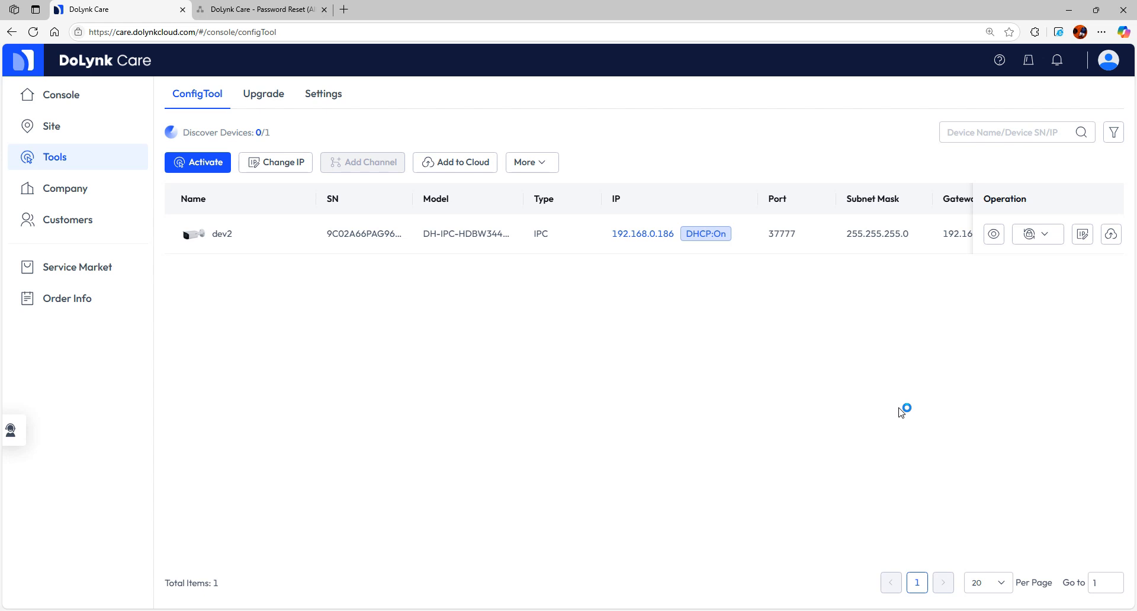
mouse_move(901, 412)
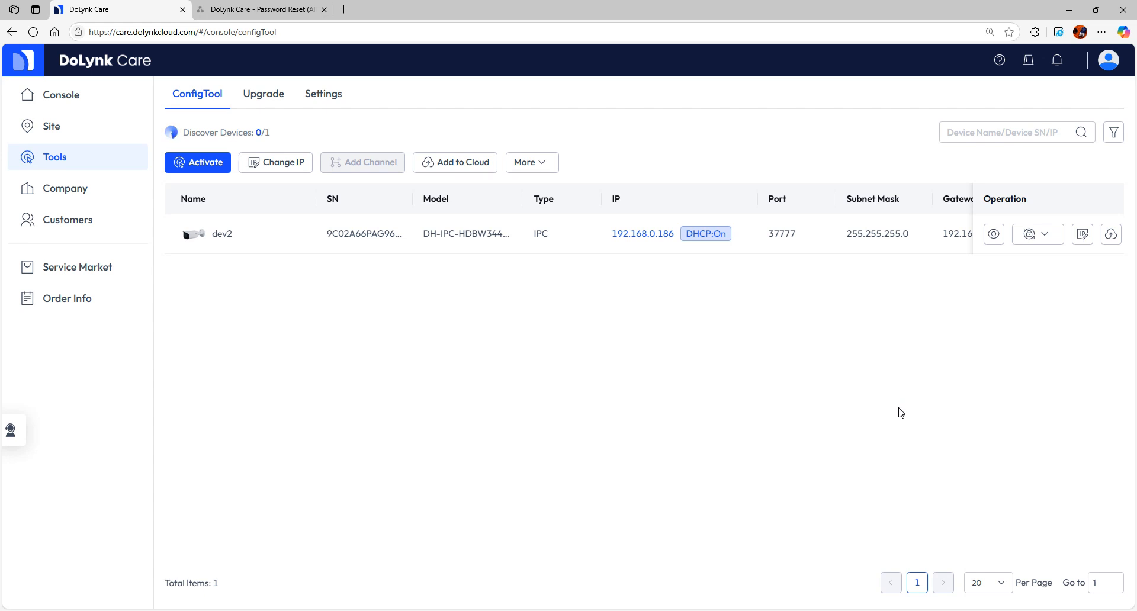
mouse_move(845, 406)
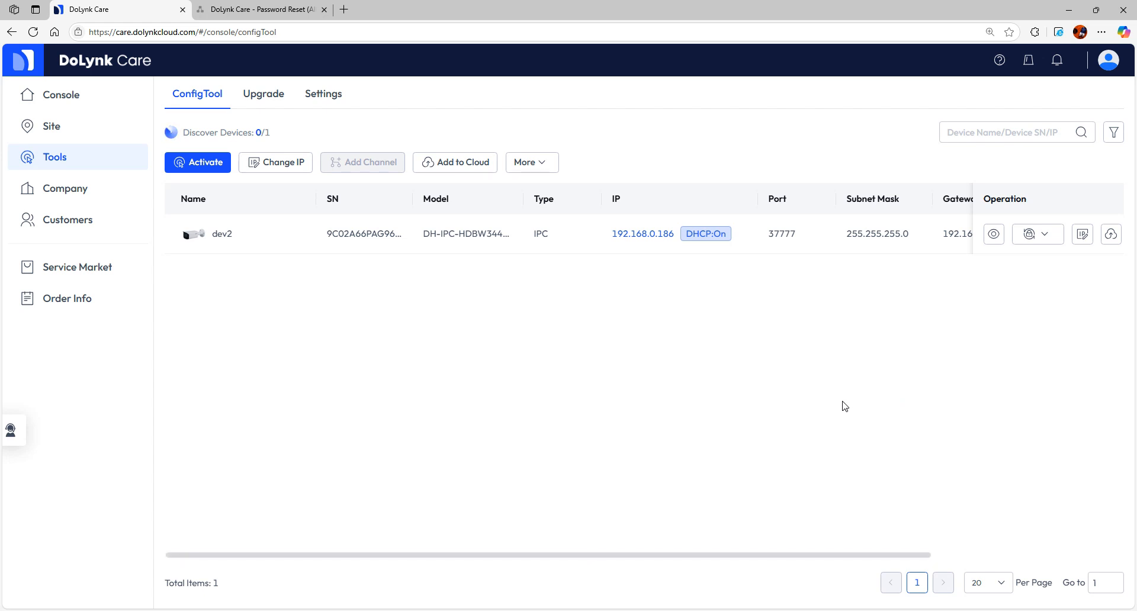